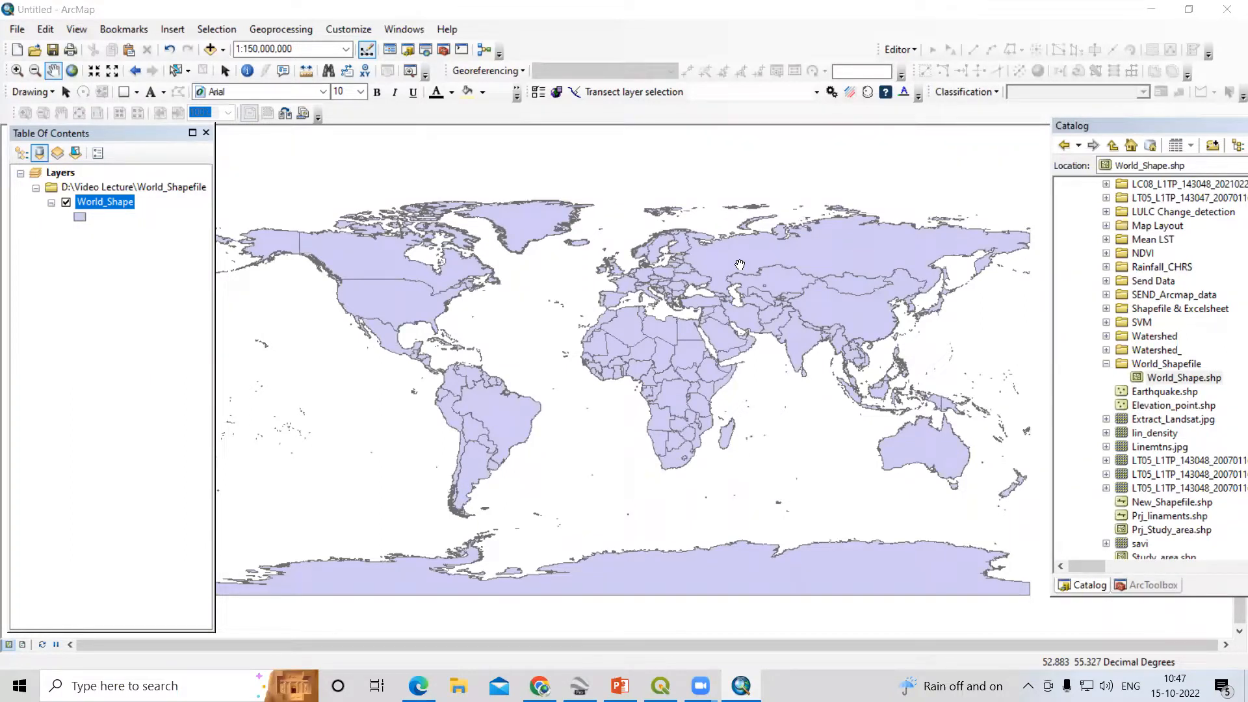
mouse_move(637, 388)
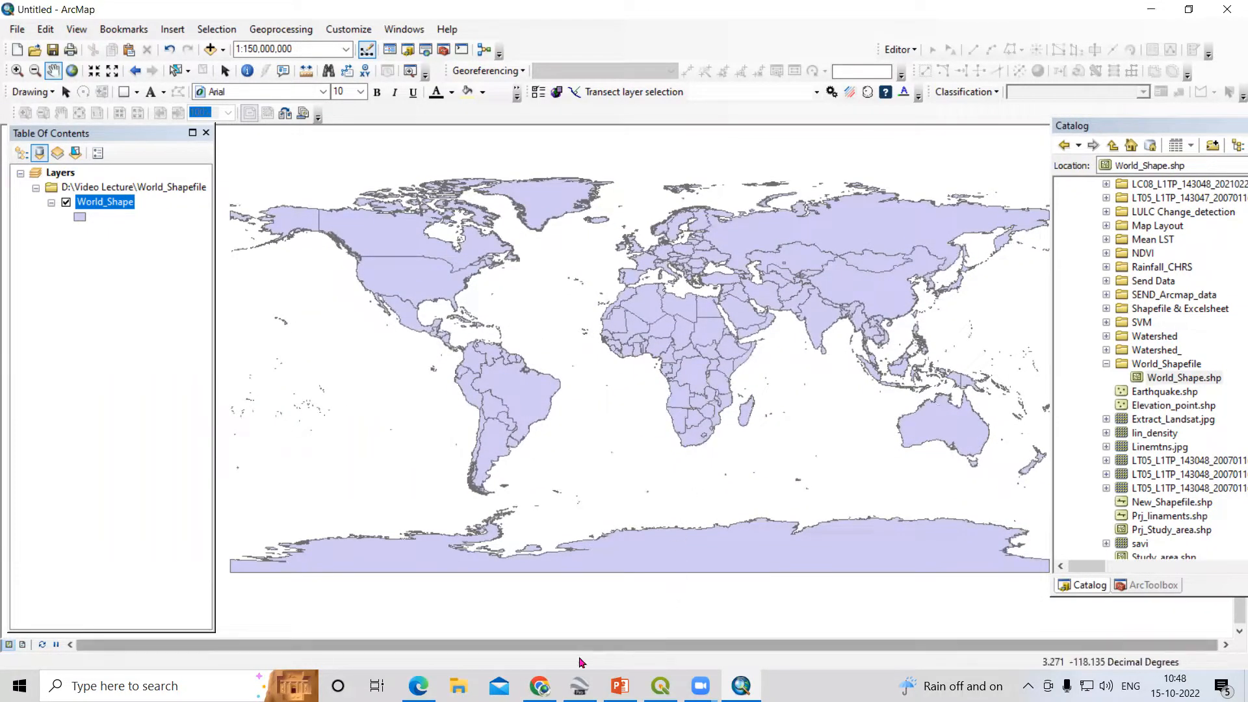
Switch from ArcMap to the empty QGIS project via the taskbar
click(539, 685)
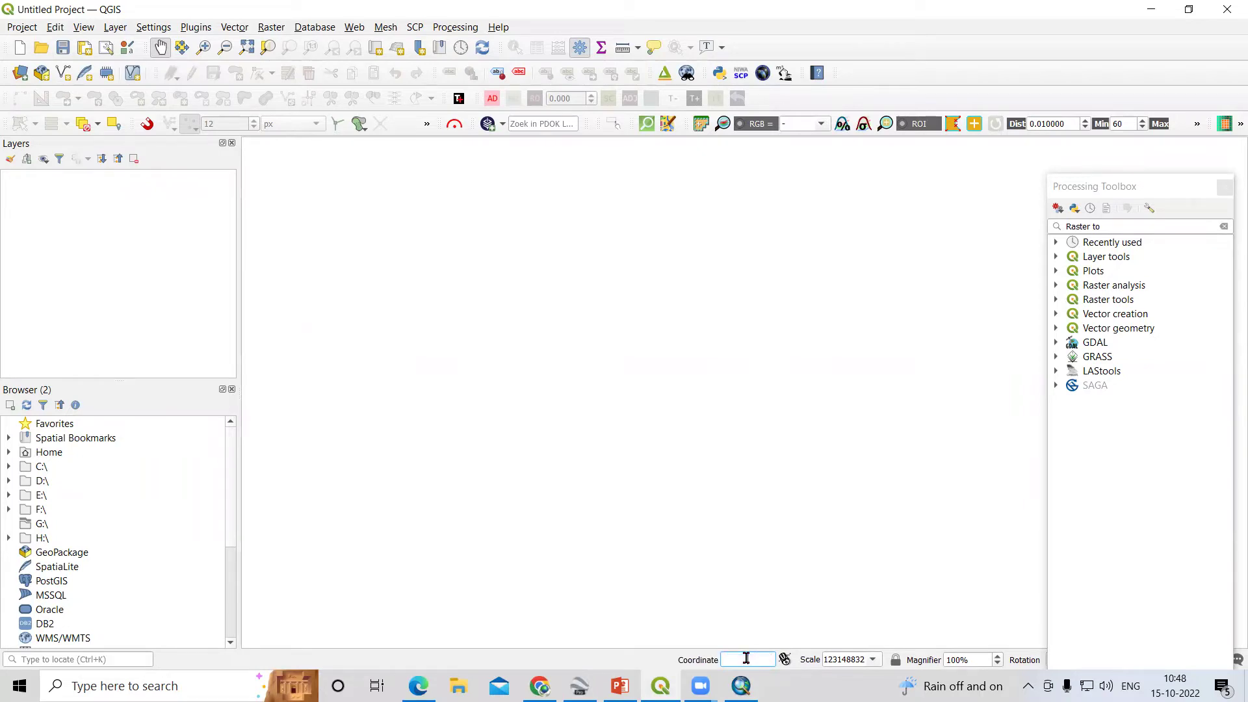
Find the World Map layer by searching 'world' in the Browser and add it to the canvas
text(world)
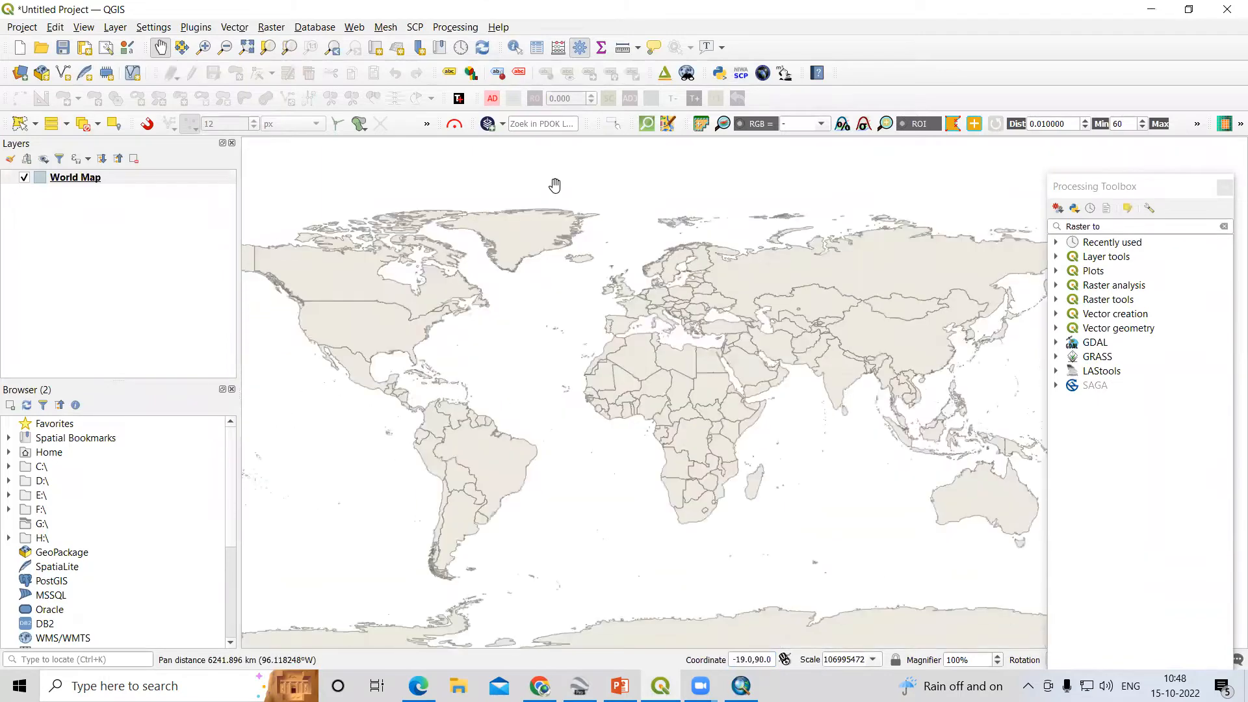
Identify Australia on the World Map layer to inspect its attributes, then clear the result
click(846, 488)
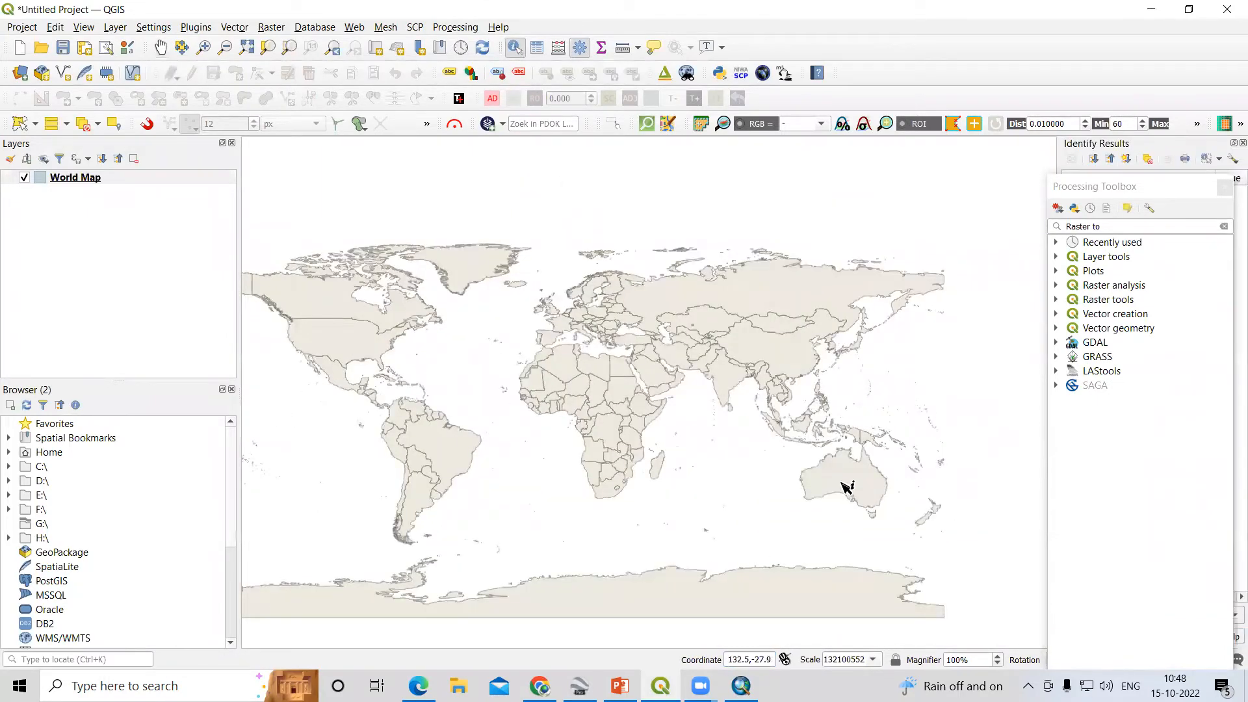
click(844, 485)
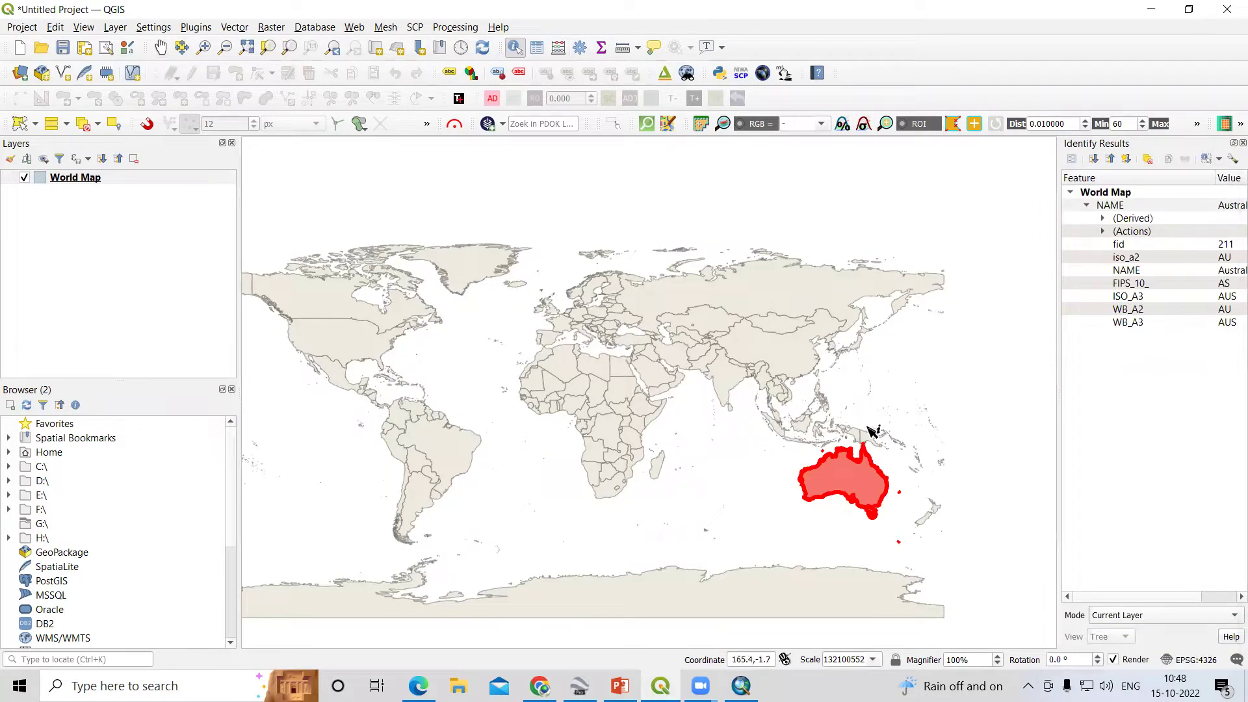
mouse_move(685, 438)
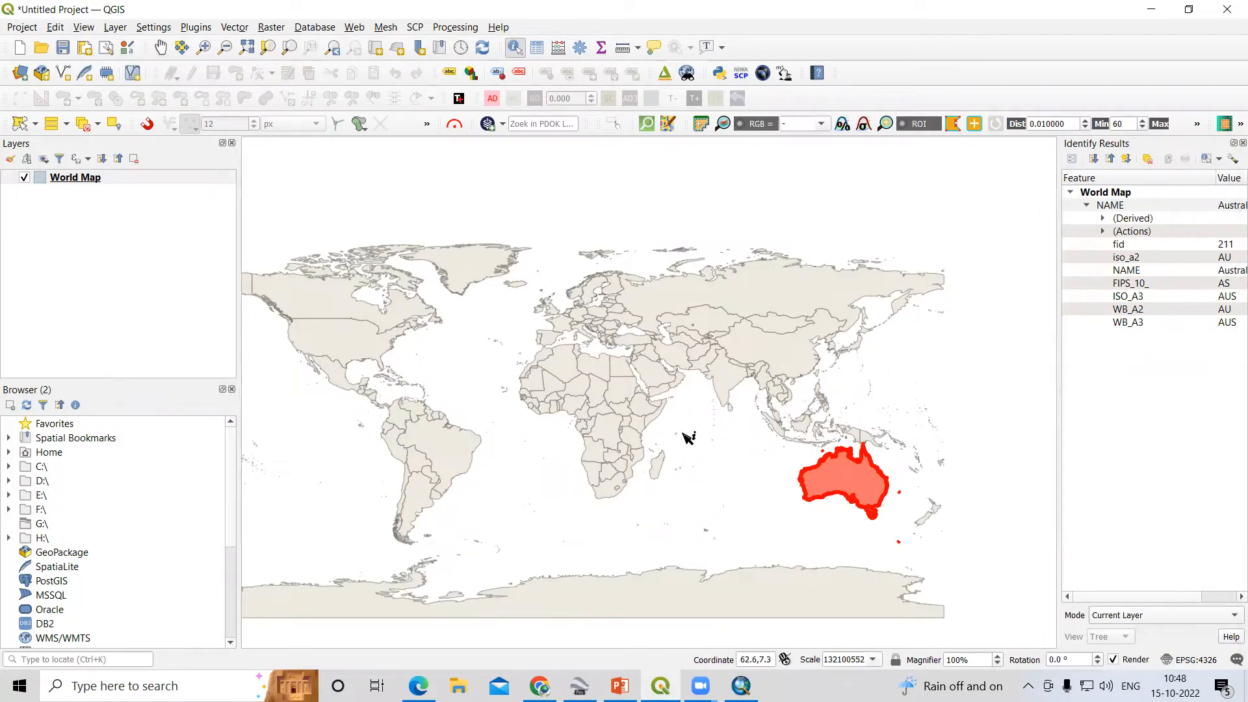
click(788, 253)
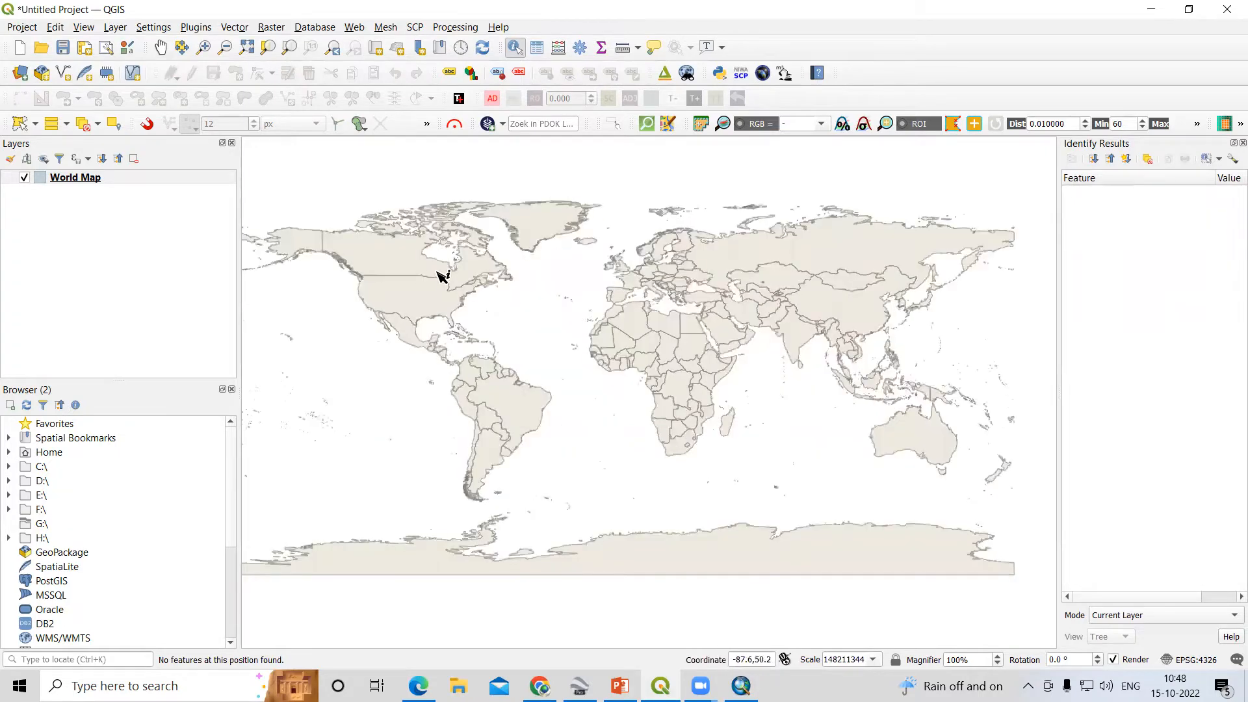
mouse_move(100, 139)
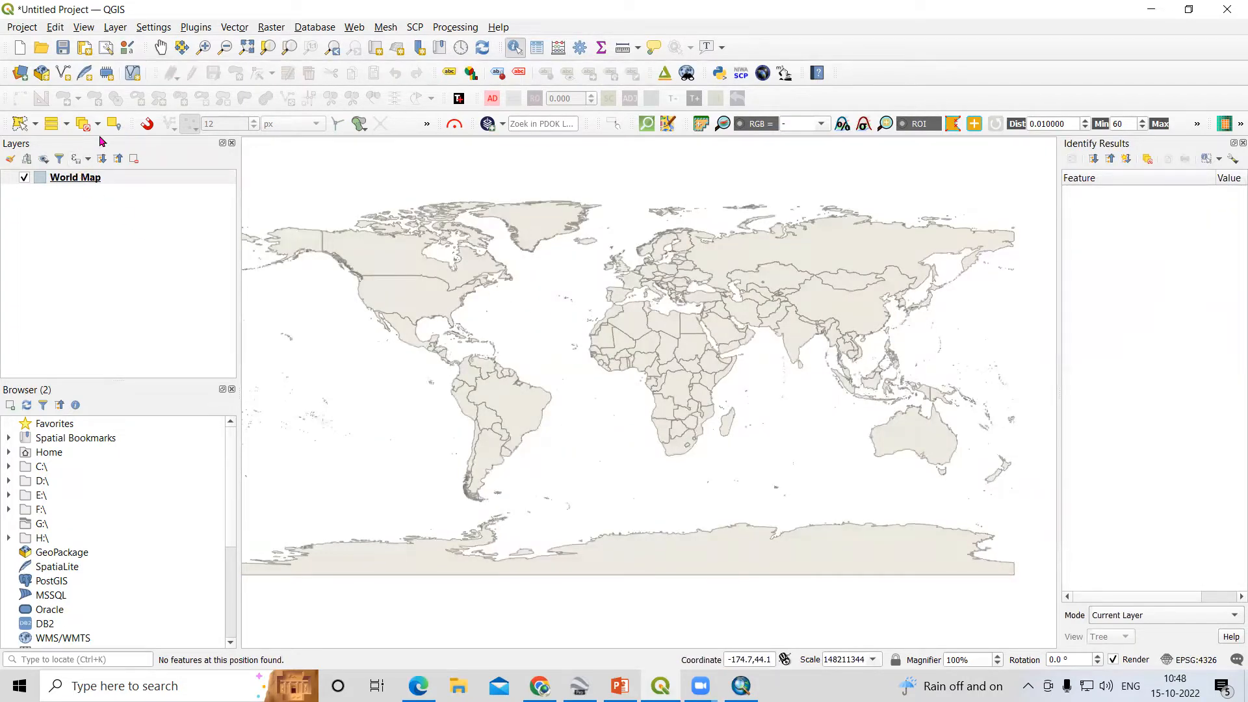
mouse_move(51, 123)
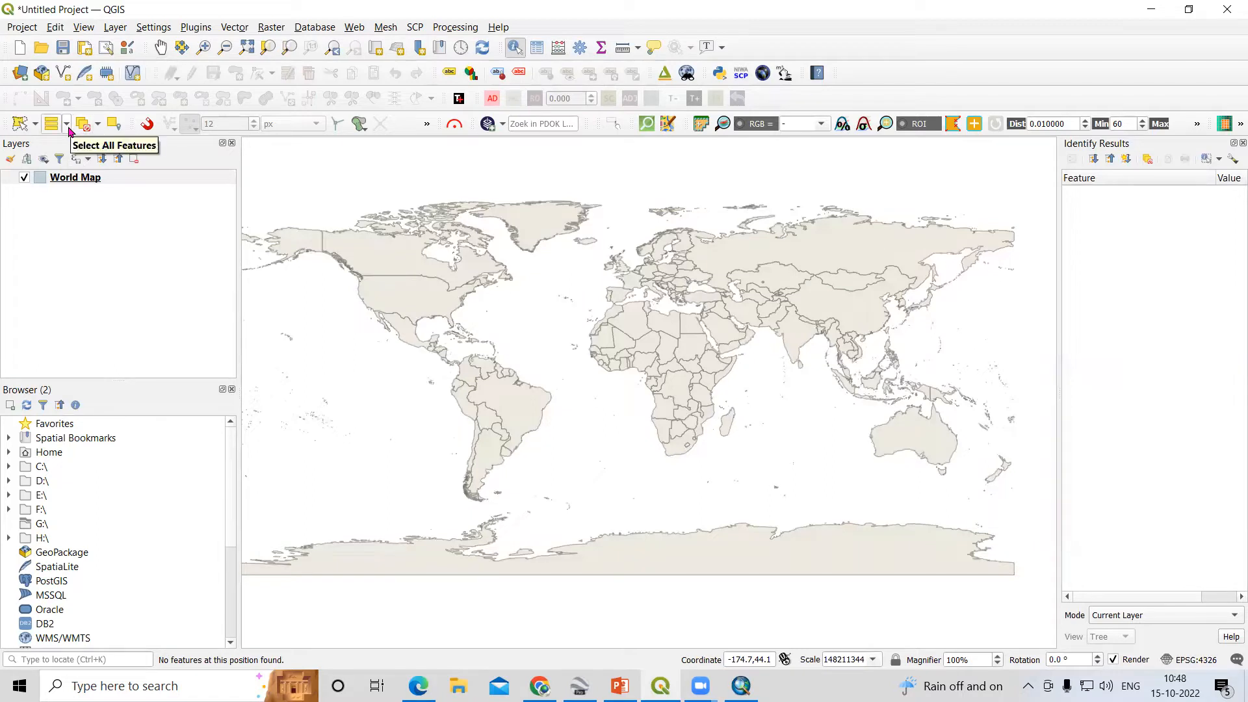
Show the Select Features dropdown on the Selection toolbar
click(66, 124)
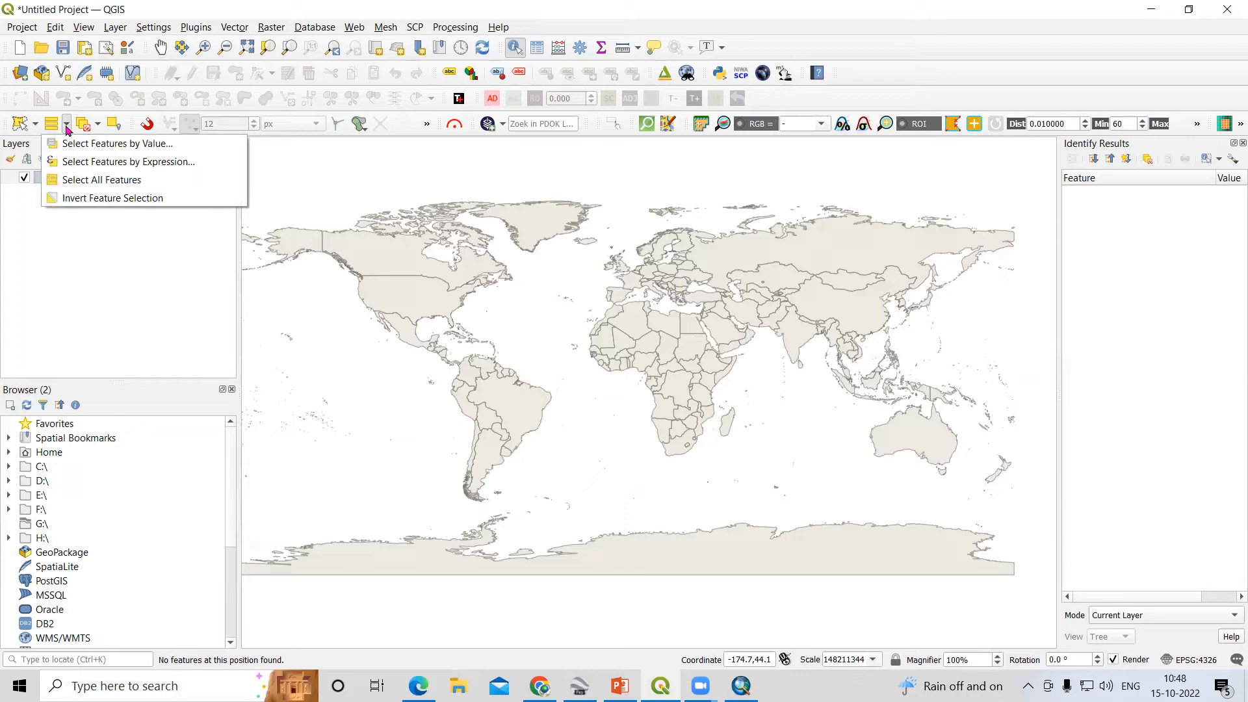
mouse_move(127, 161)
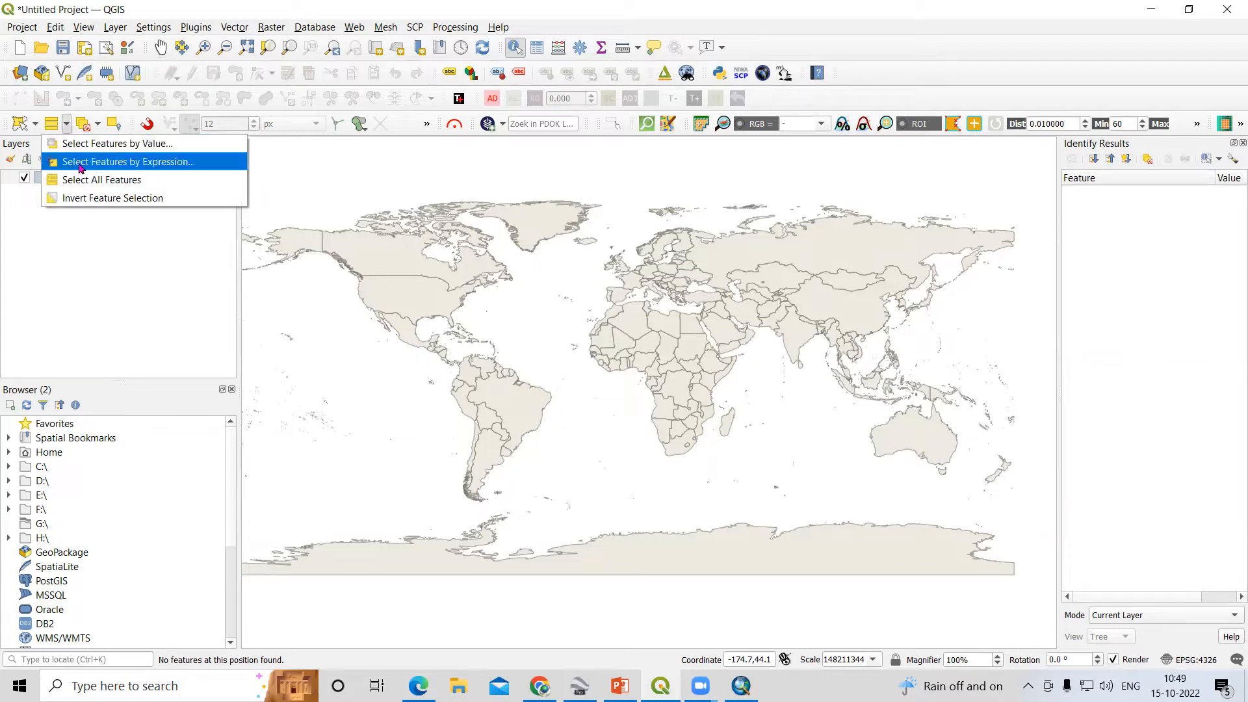
mouse_move(100, 180)
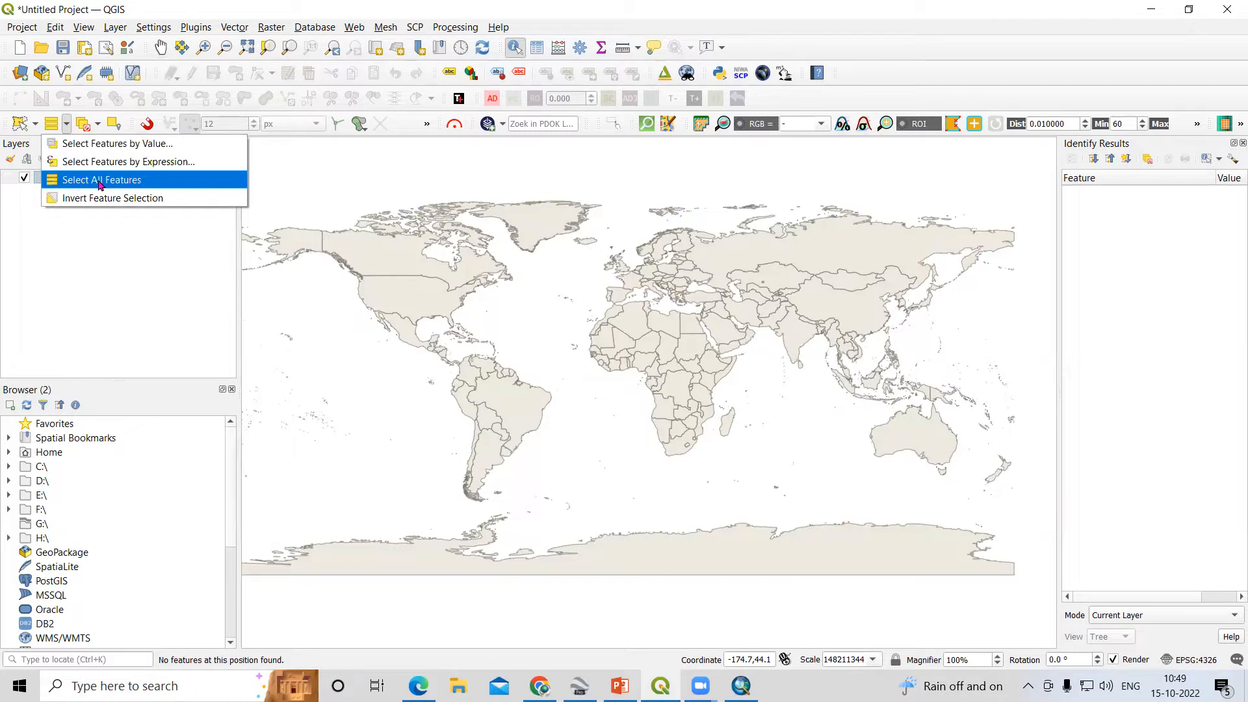
mouse_move(117, 143)
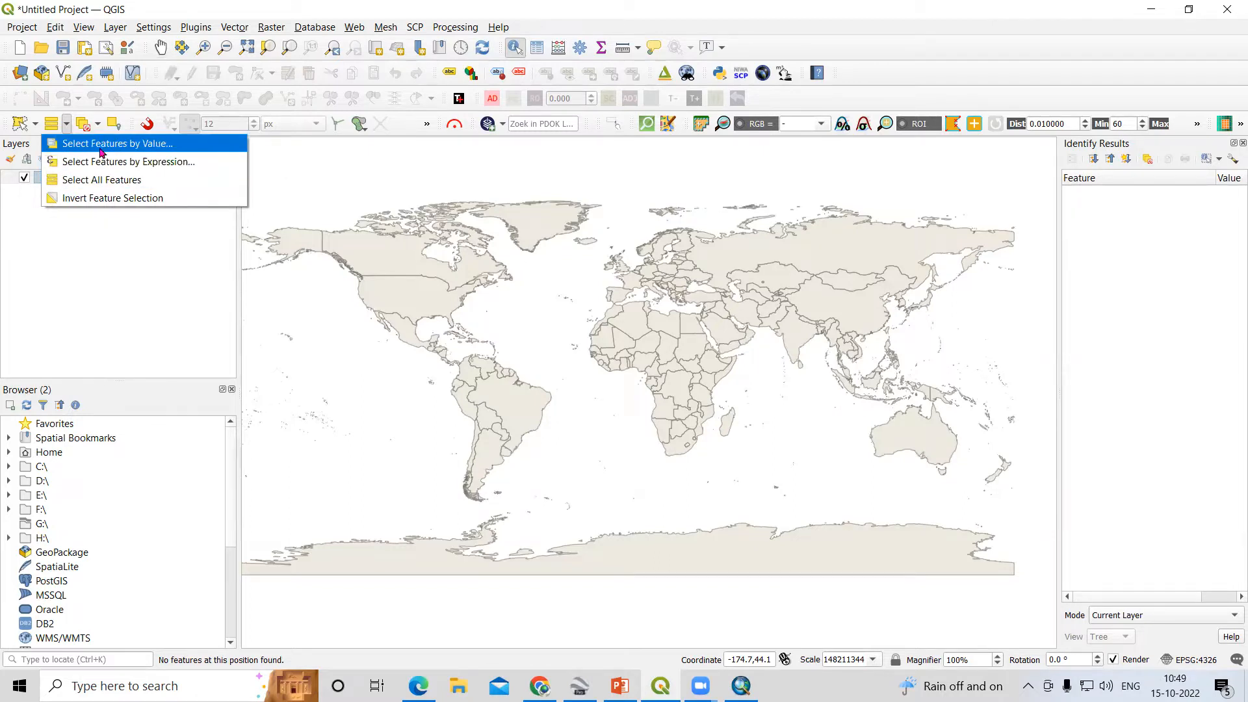
Select Canada by value using the NAME field, then close the selection form
click(116, 143)
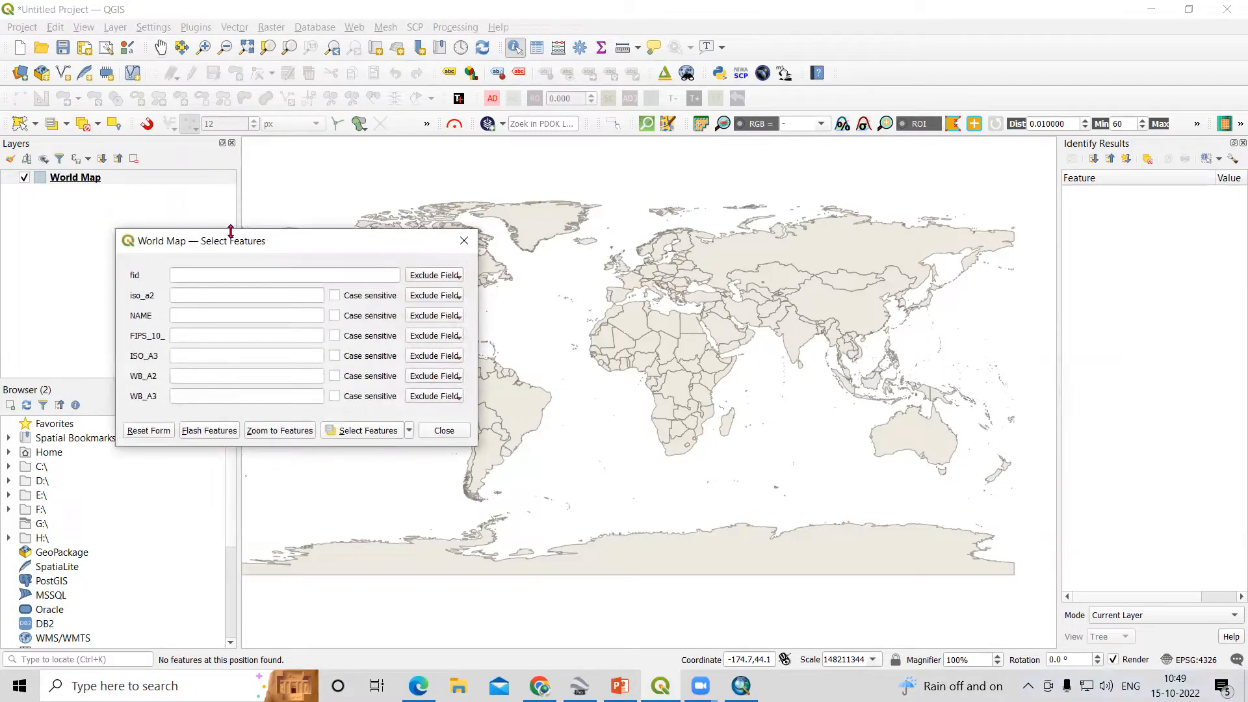
drag(199, 241, 199, 163)
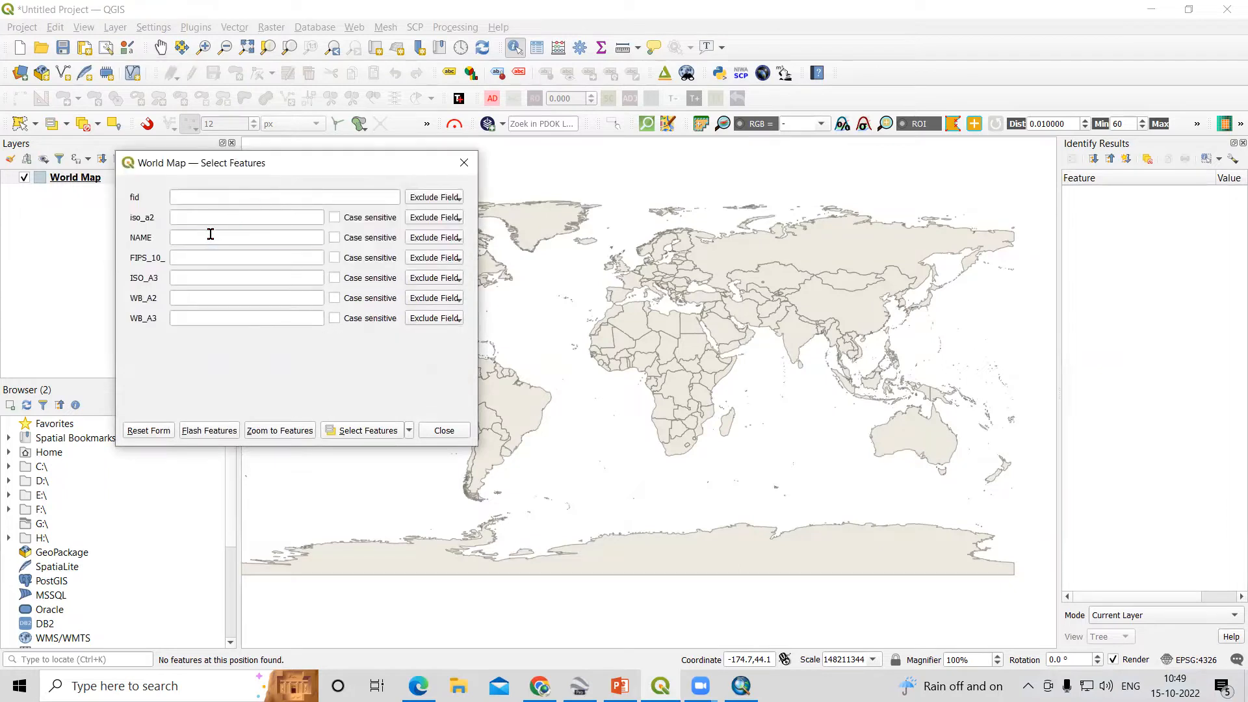
text(in)
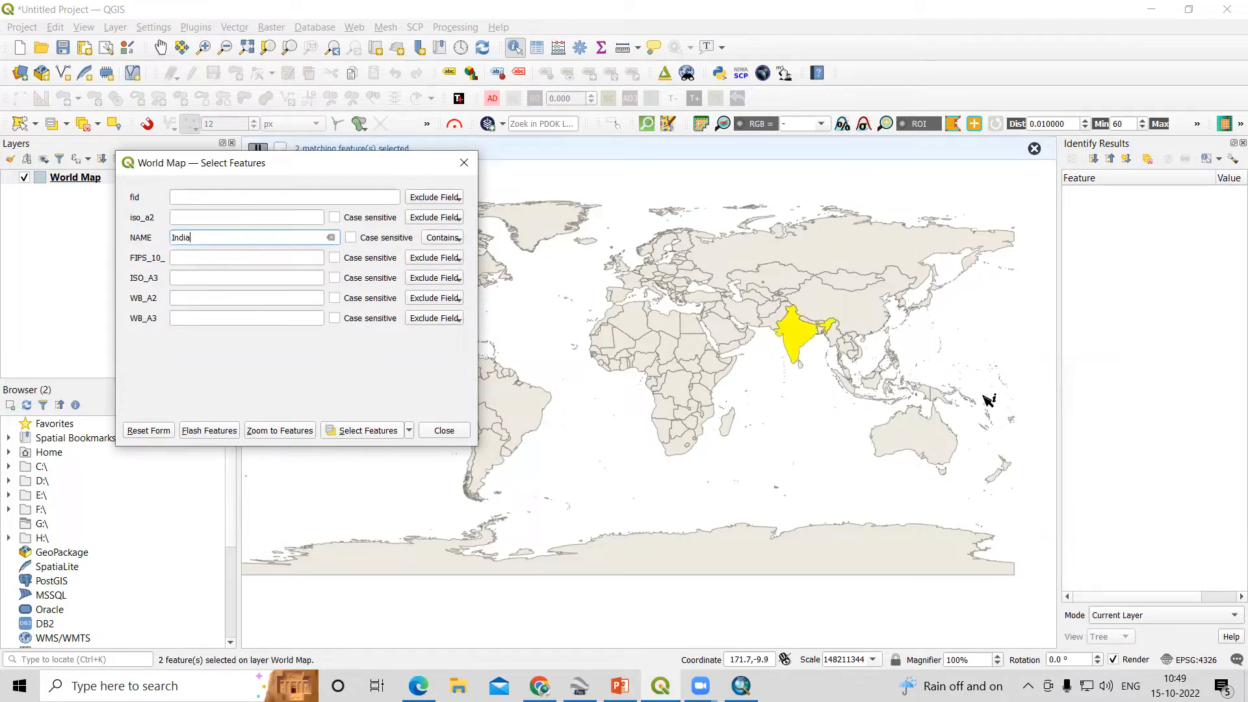
mouse_move(248, 179)
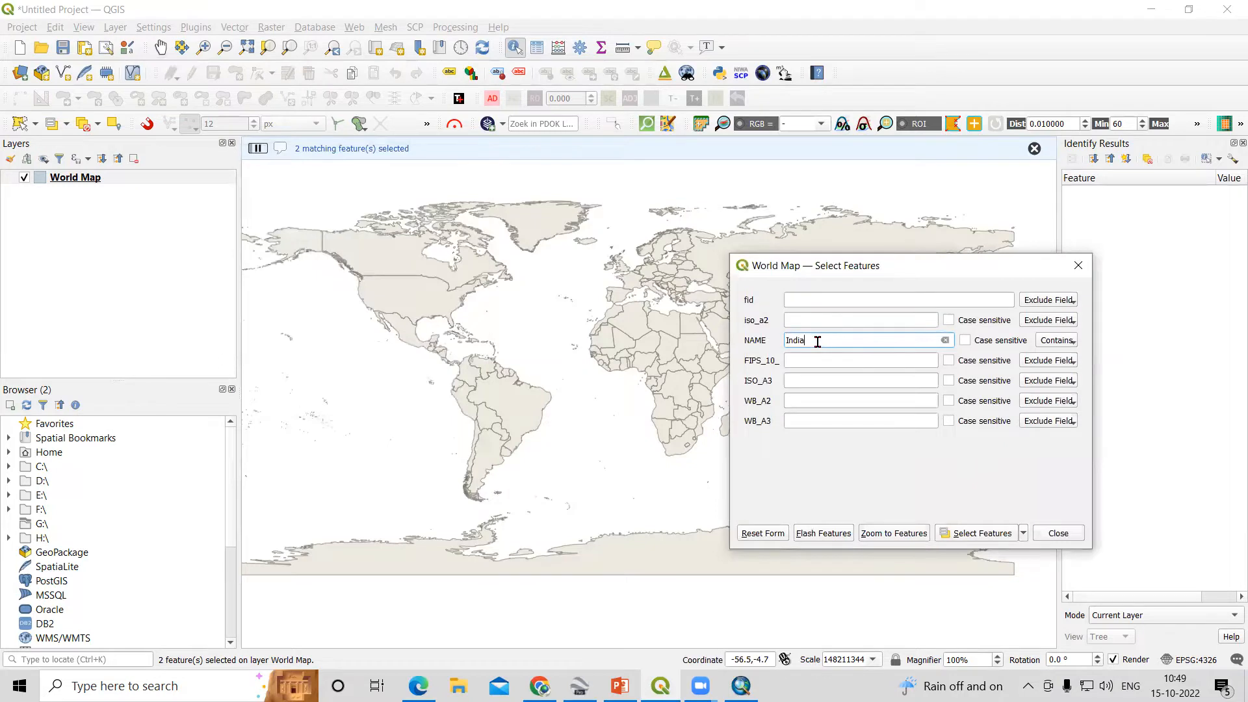
text(can)
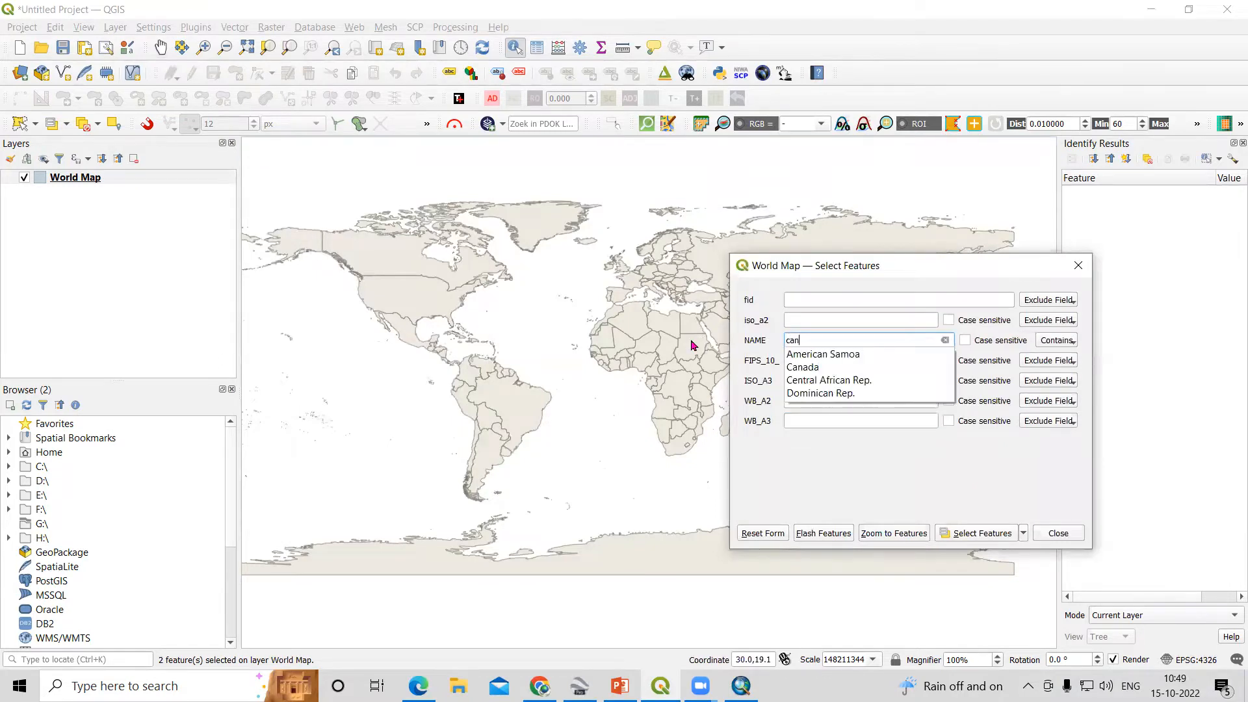
click(802, 367)
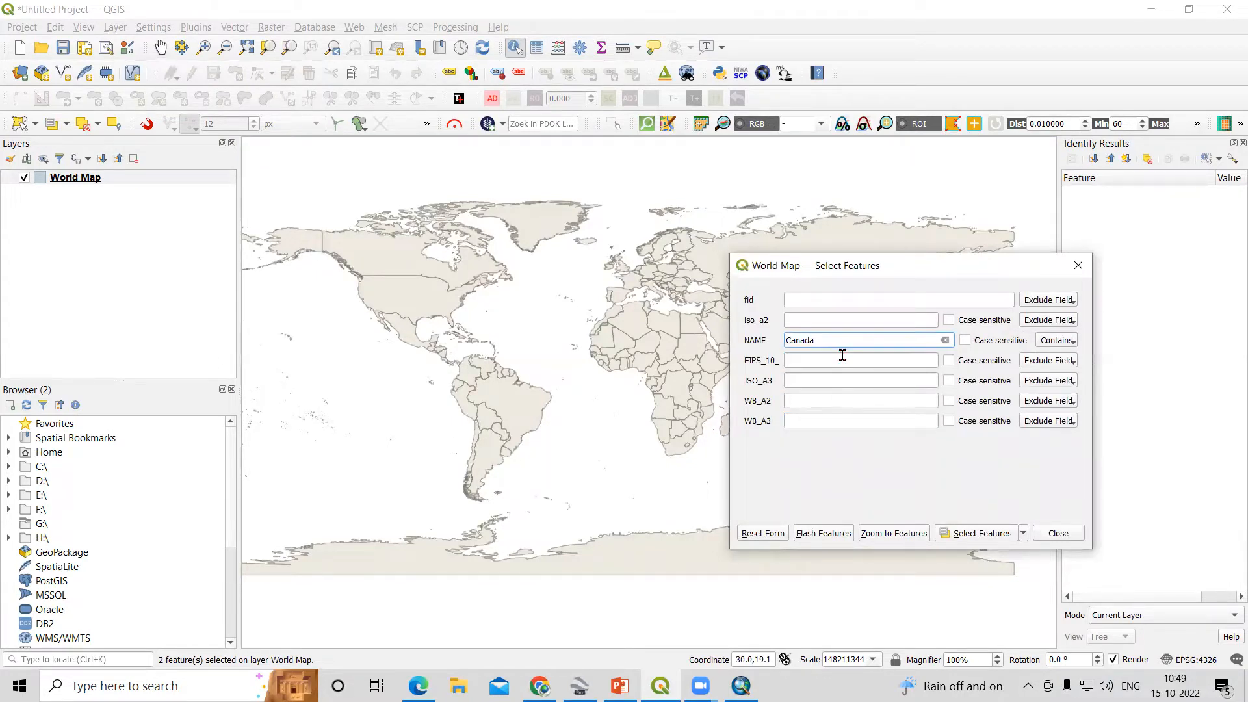
click(980, 533)
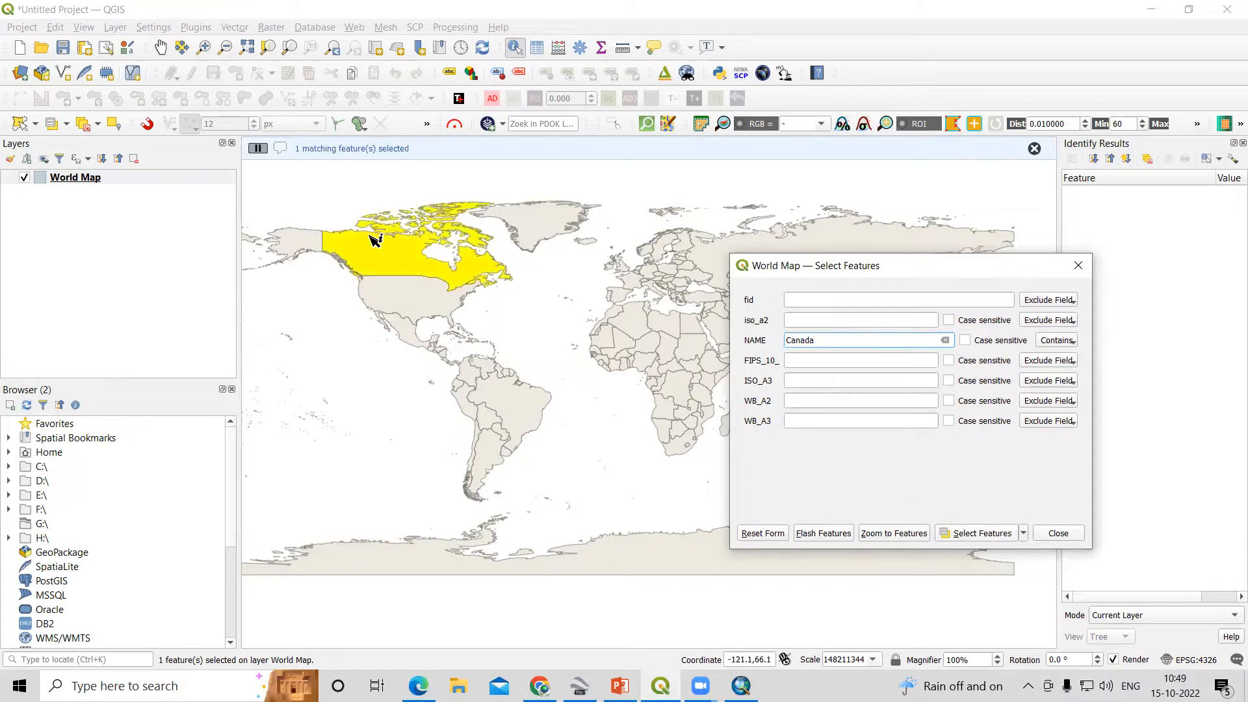
mouse_move(490, 277)
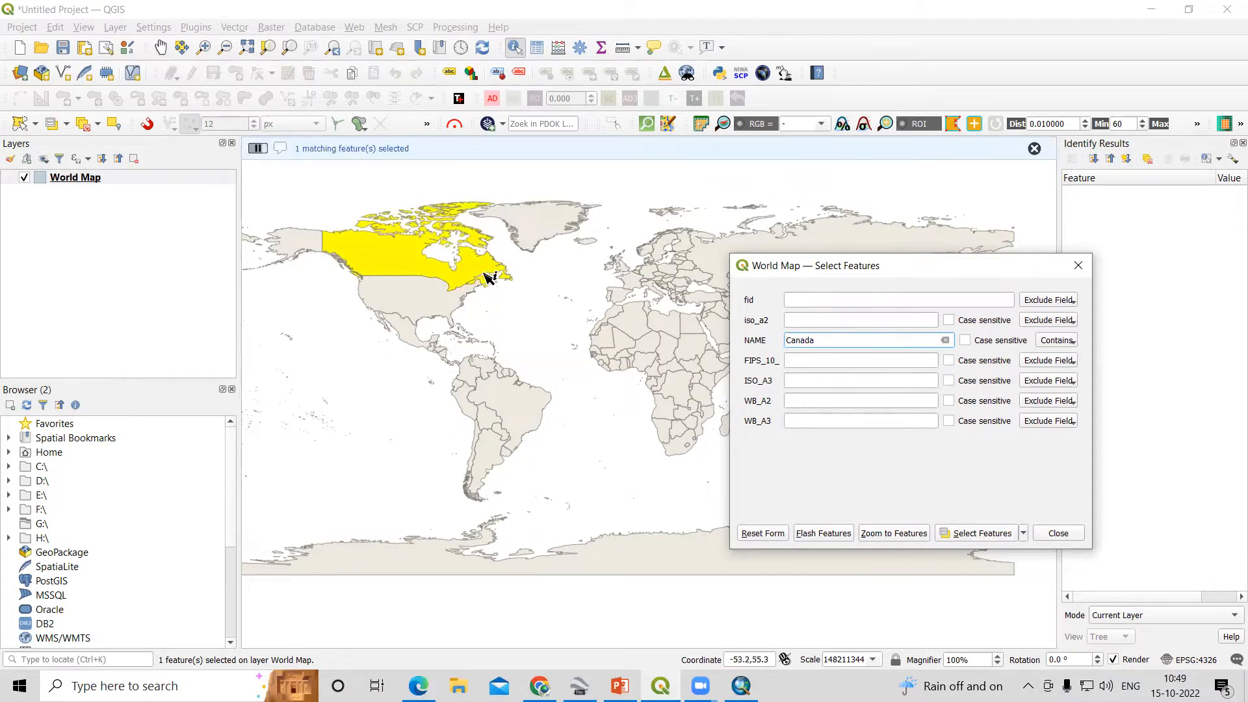
mouse_move(998, 292)
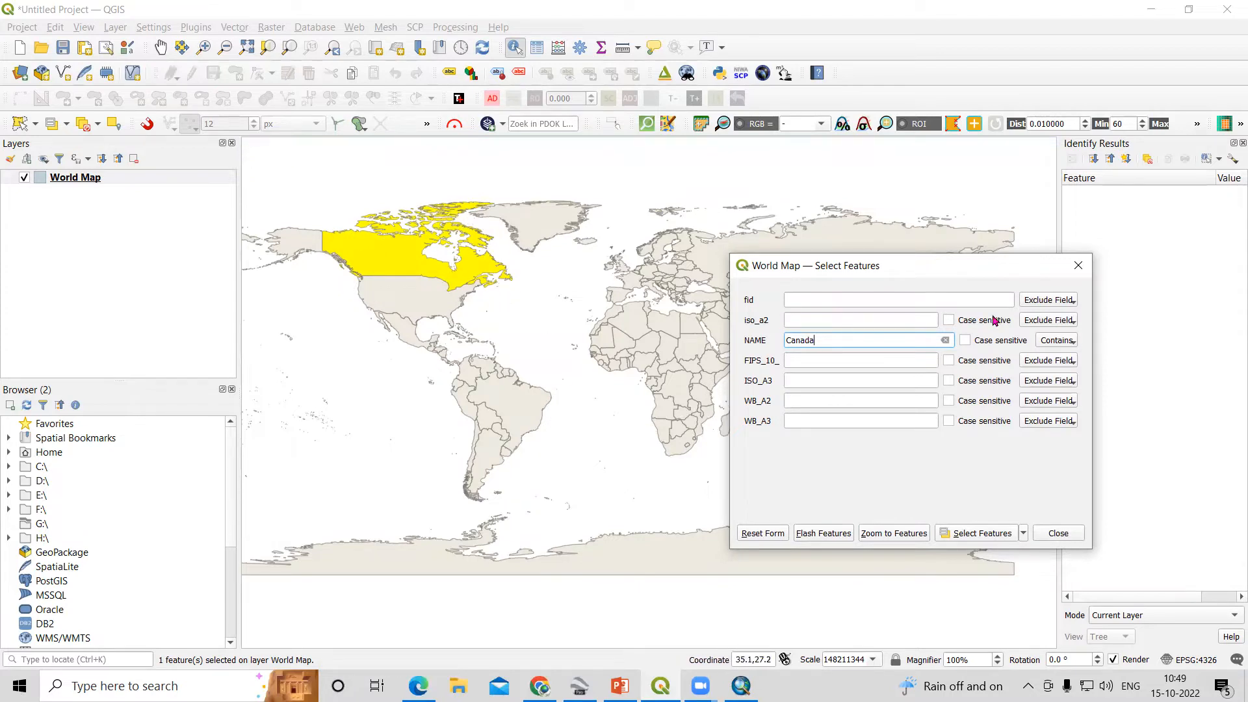
mouse_move(1079, 265)
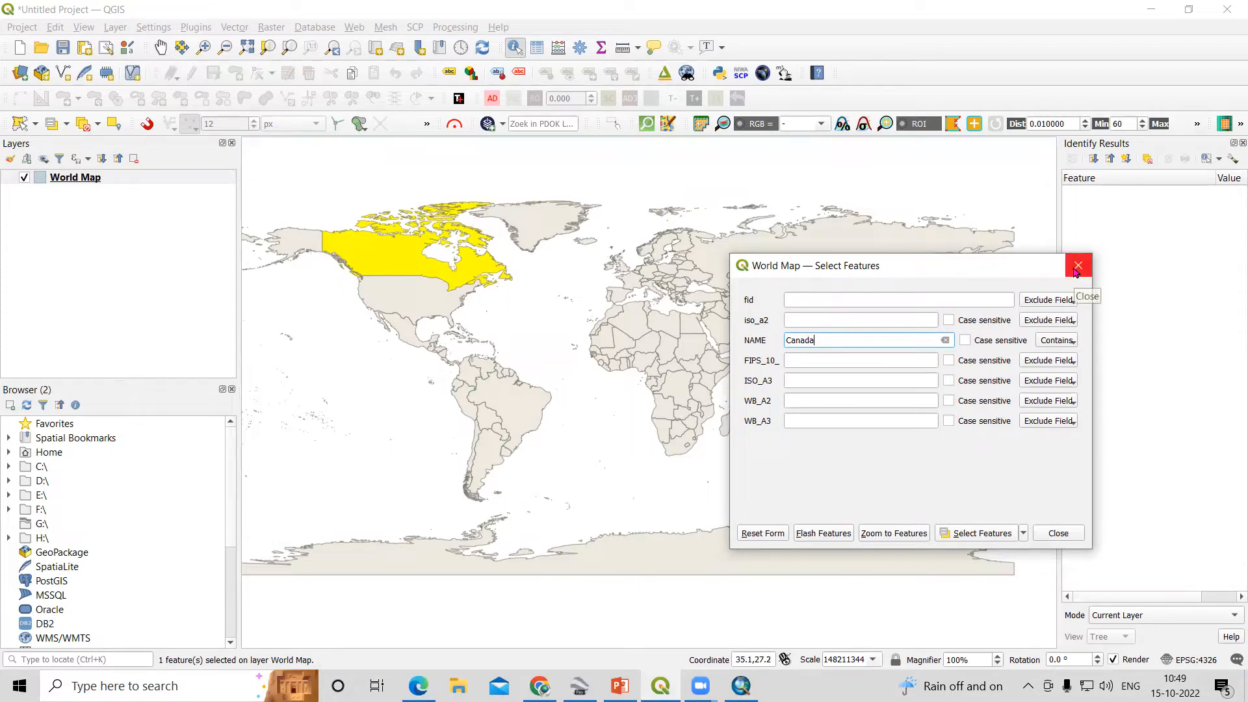
click(1078, 265)
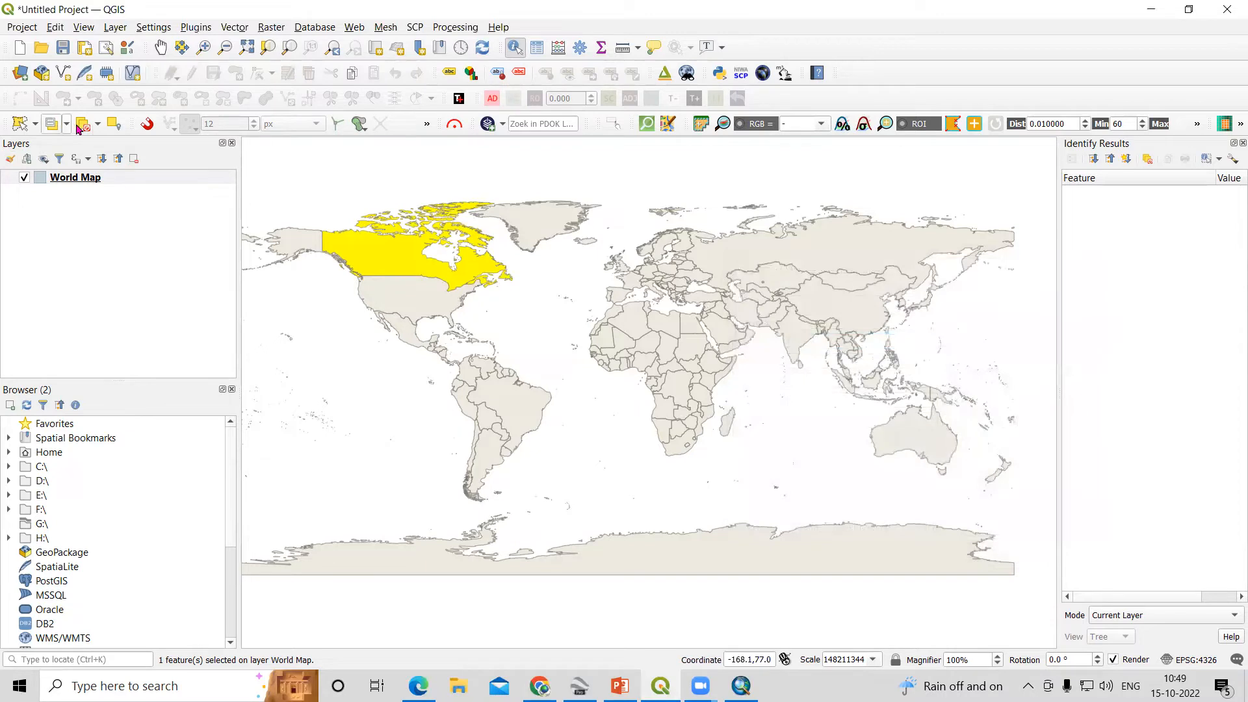
Clear the Canada selection and select all 240 countries in the World Map layer
click(82, 123)
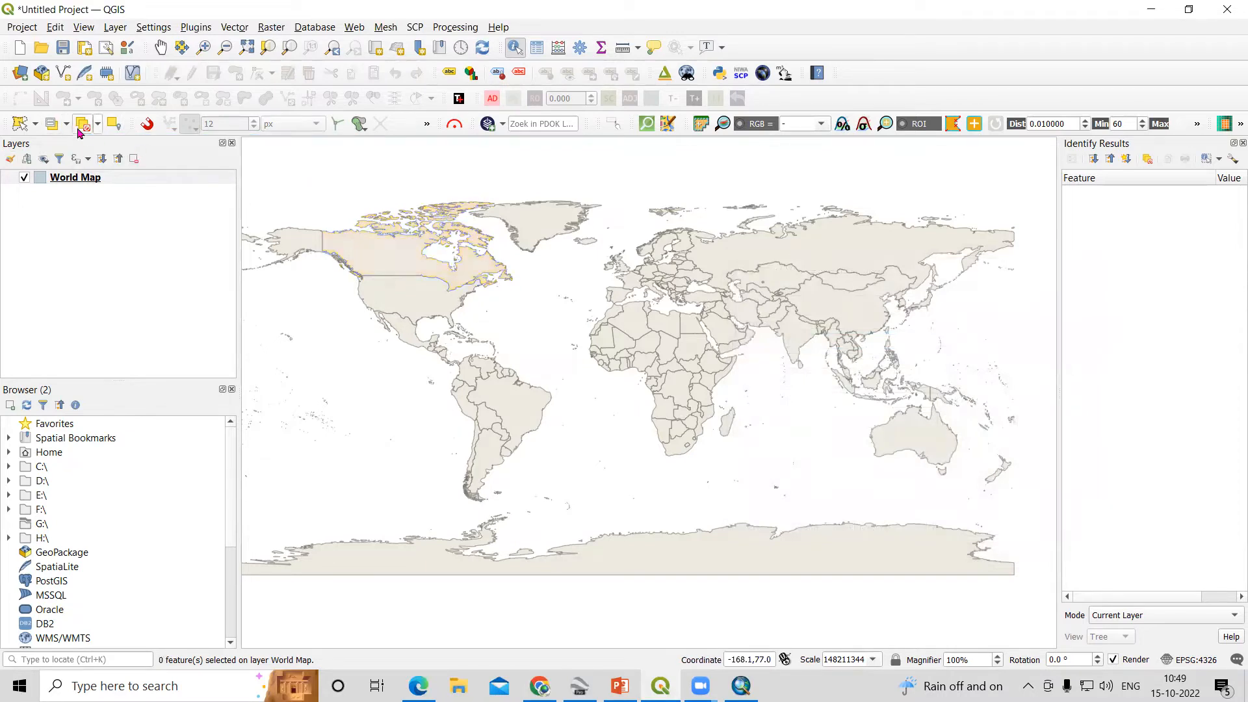
click(83, 124)
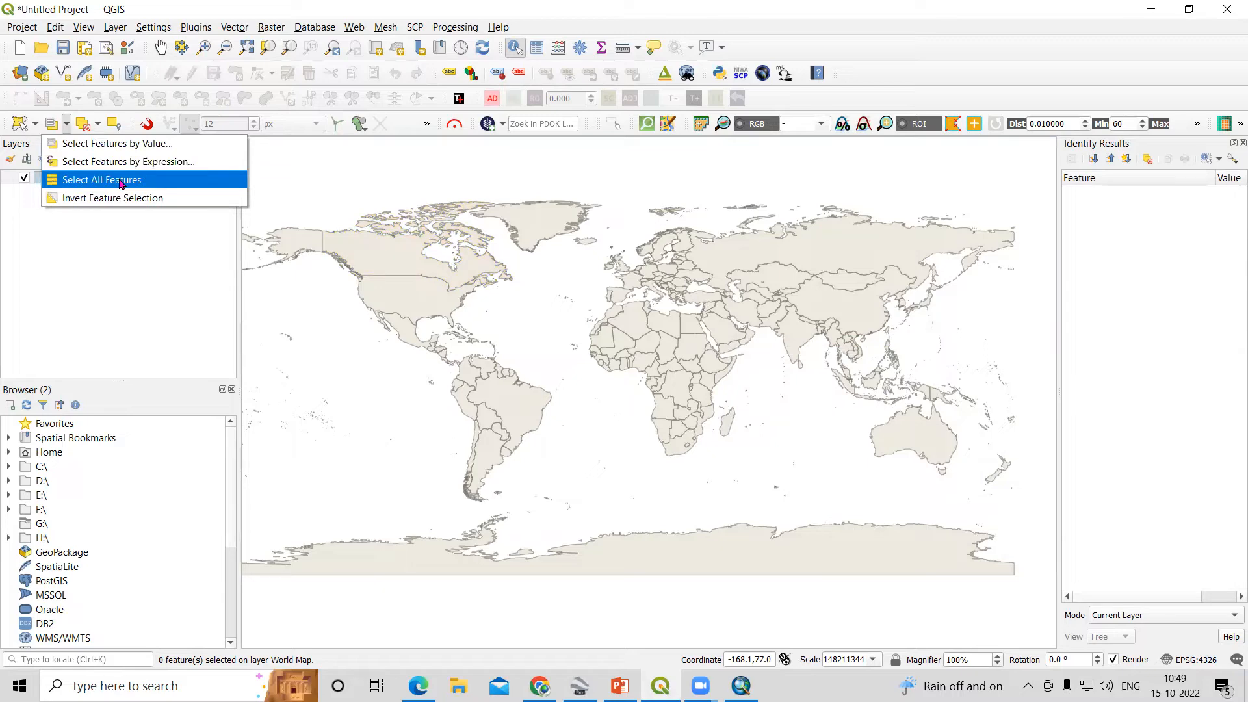
click(102, 179)
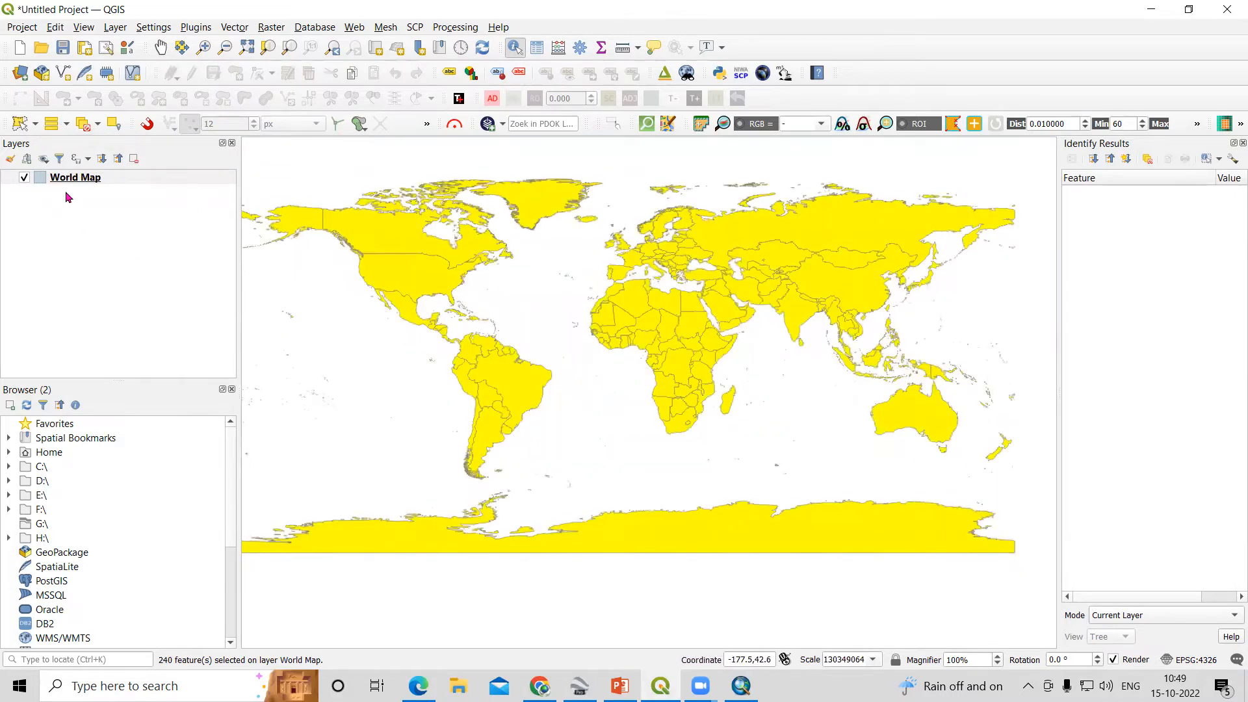
Start Export > Save Selected Features As for the World Map layer
right_click(76, 177)
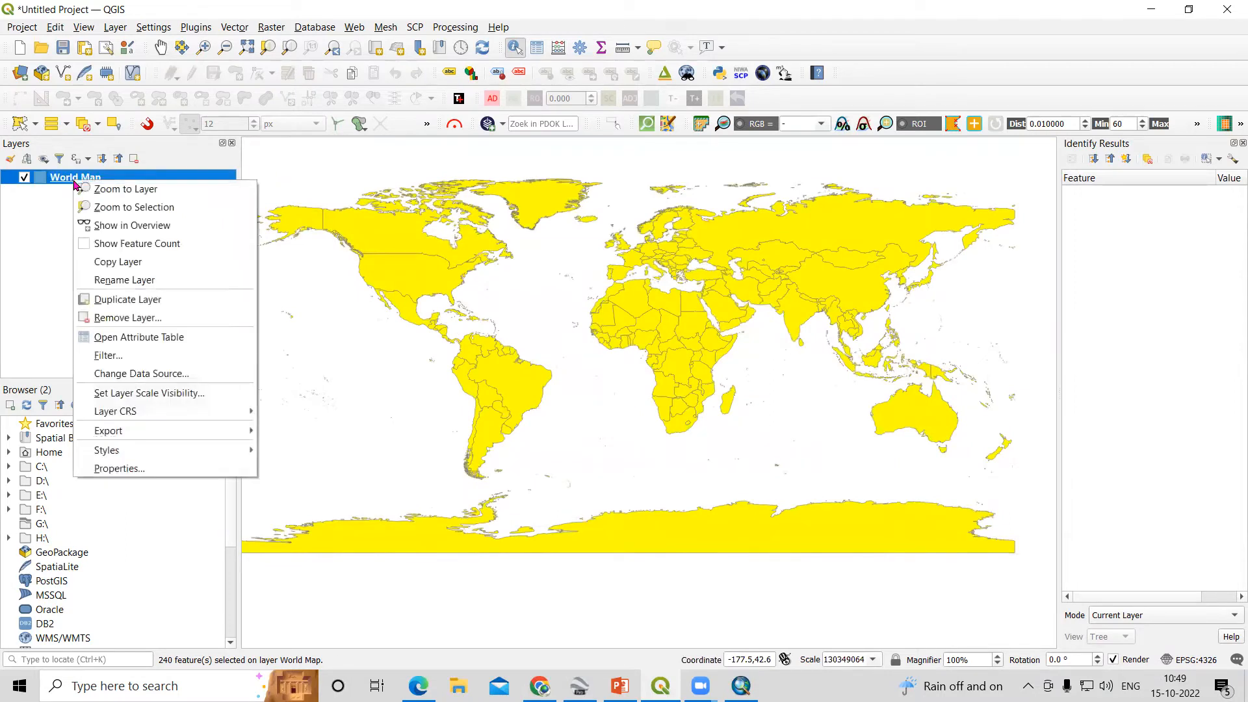
mouse_move(109, 355)
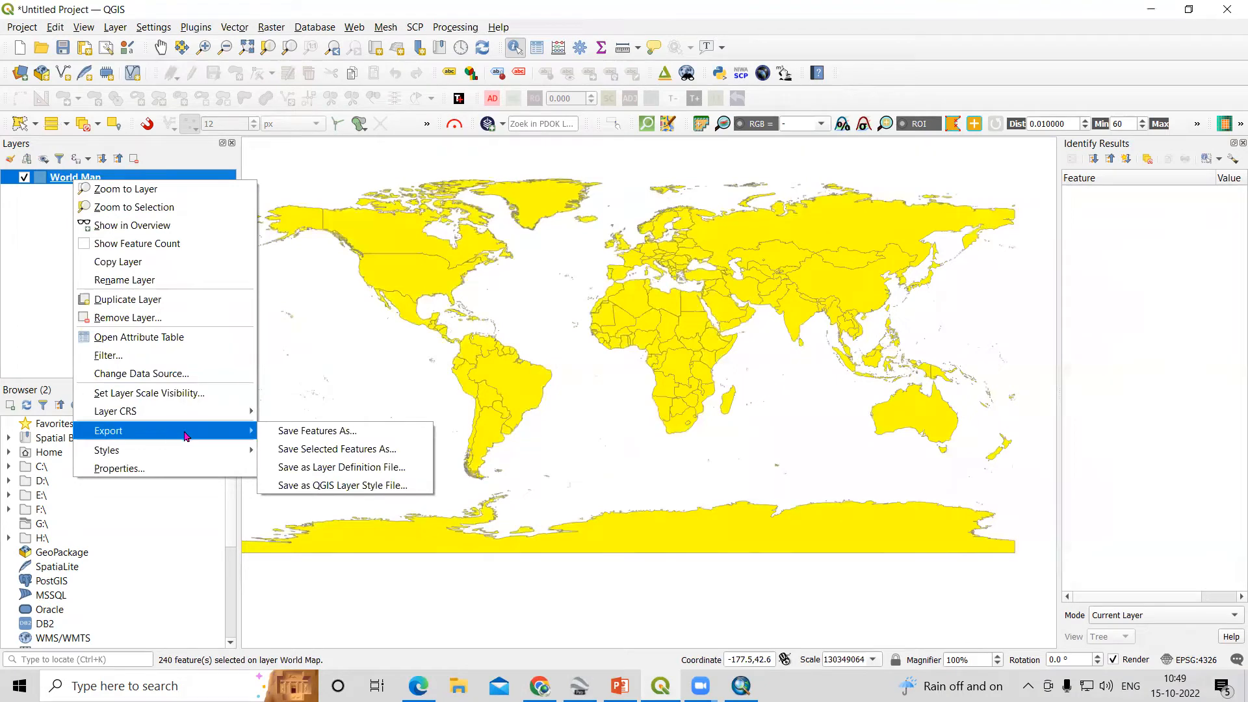
mouse_move(336, 449)
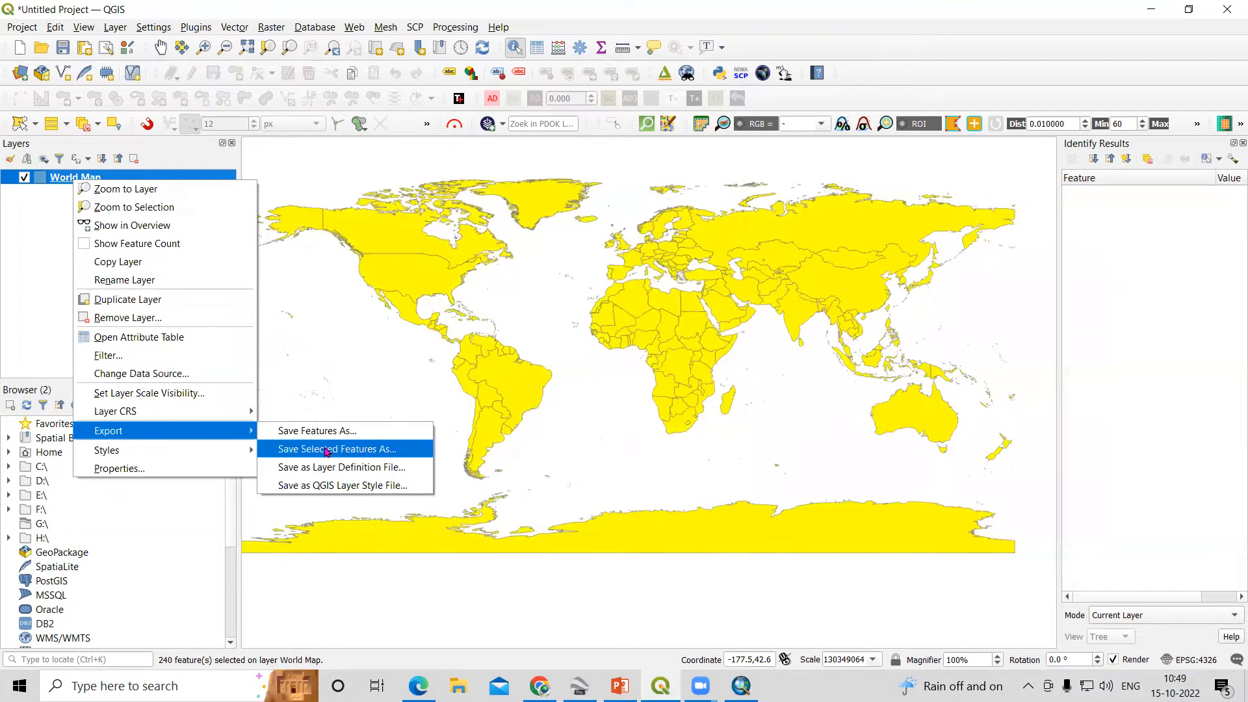
click(336, 448)
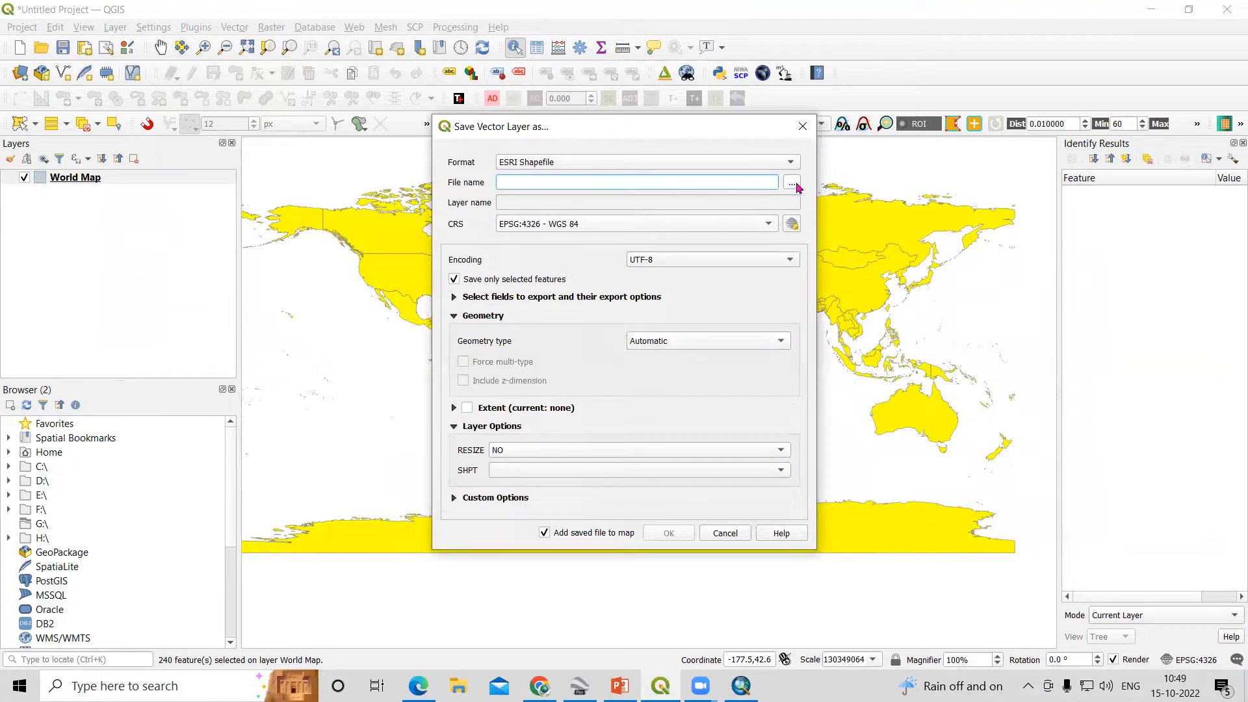
Export the selected countries as World_Shape2 in the World_Shapefile folder and add it to the map
click(792, 182)
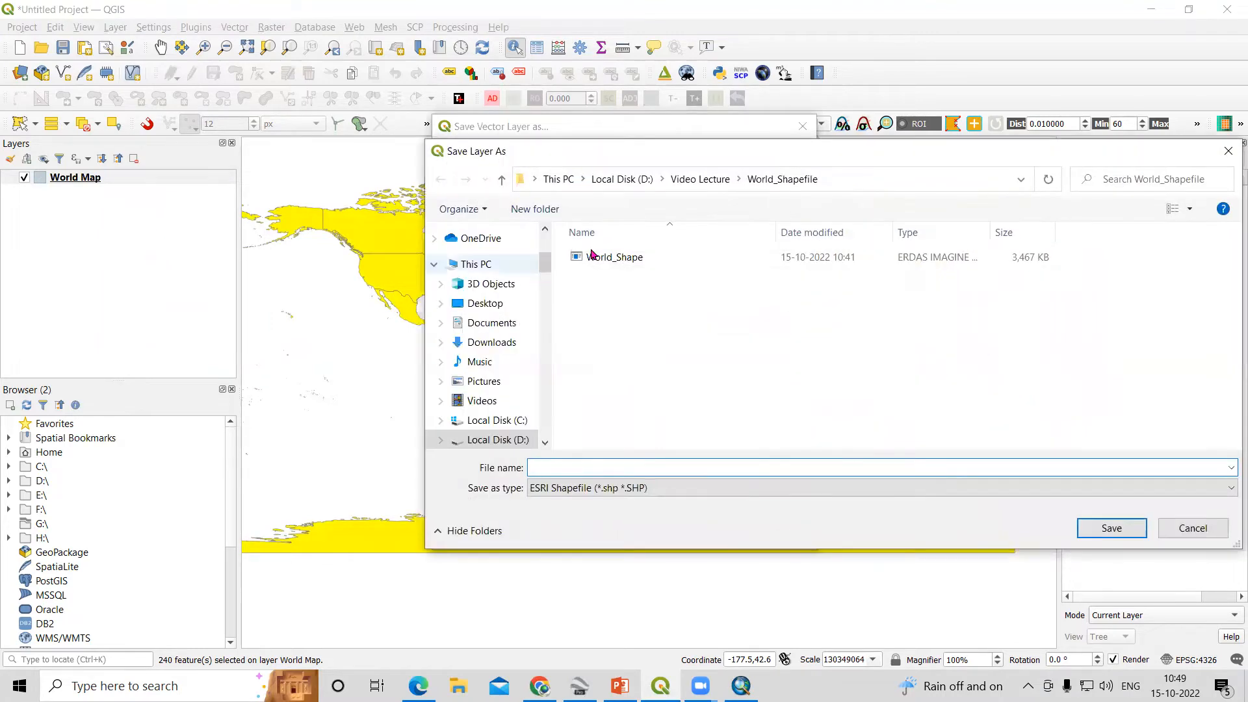
click(613, 256)
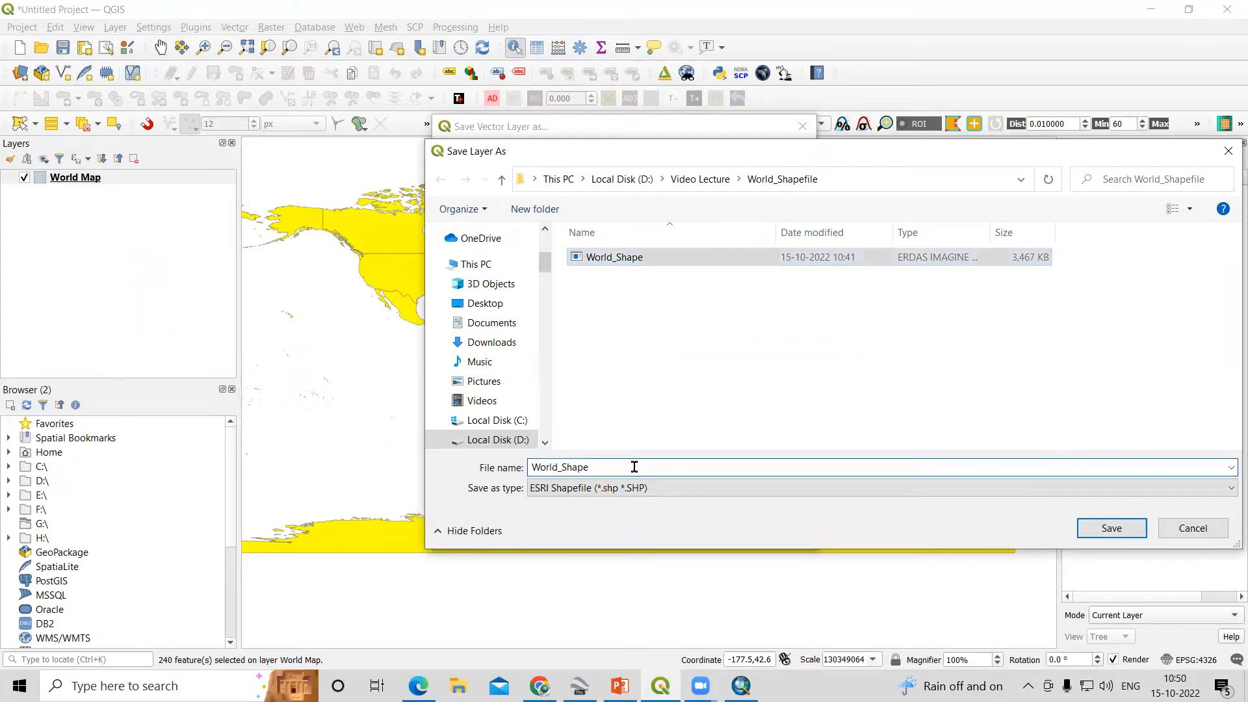
text(2)
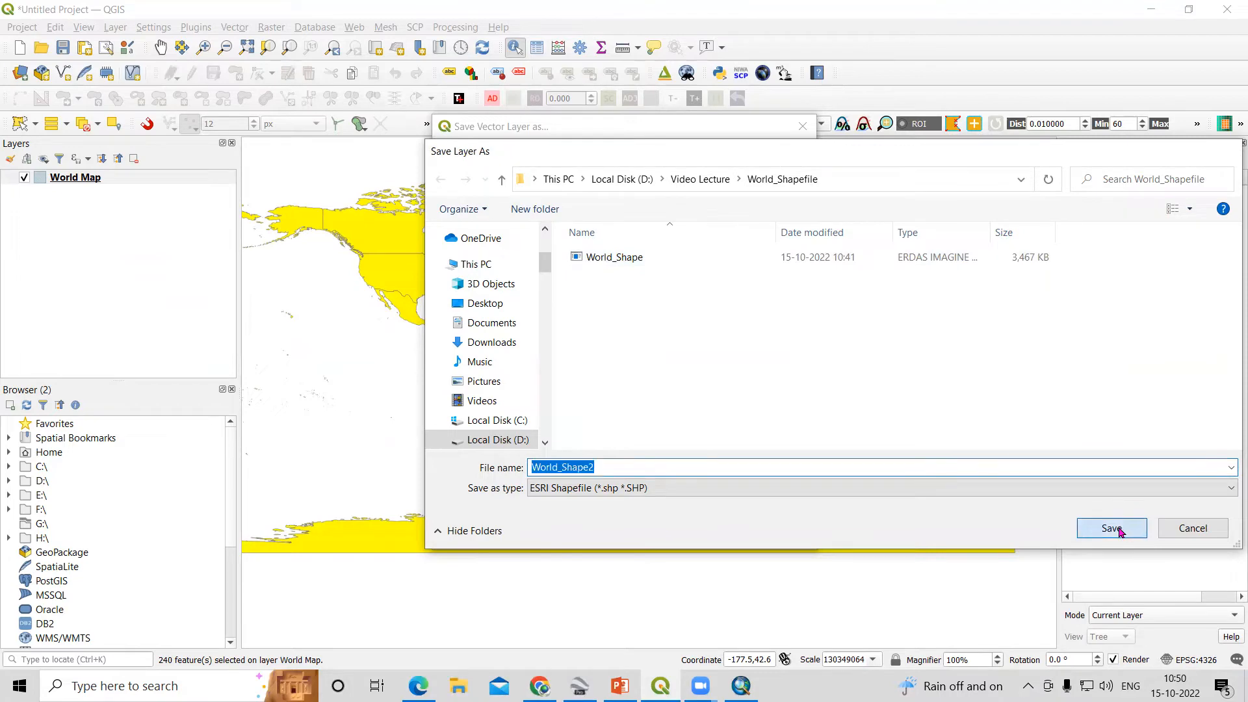
click(1111, 528)
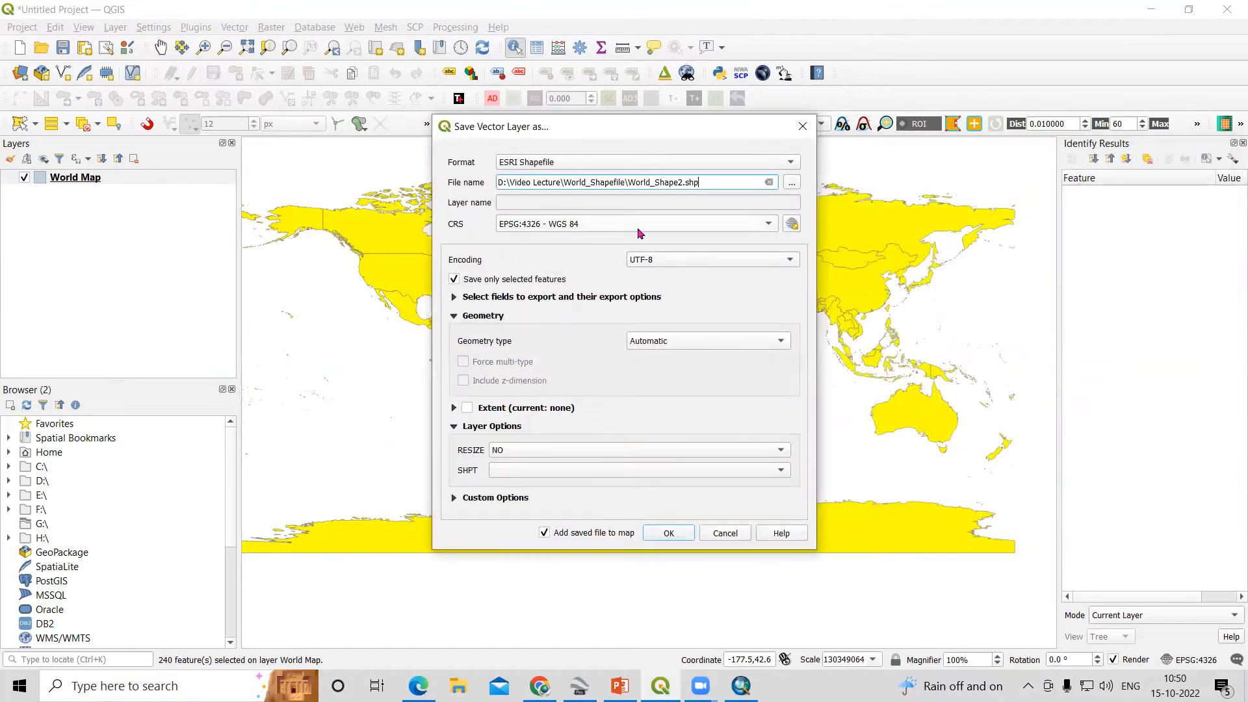
mouse_move(600, 236)
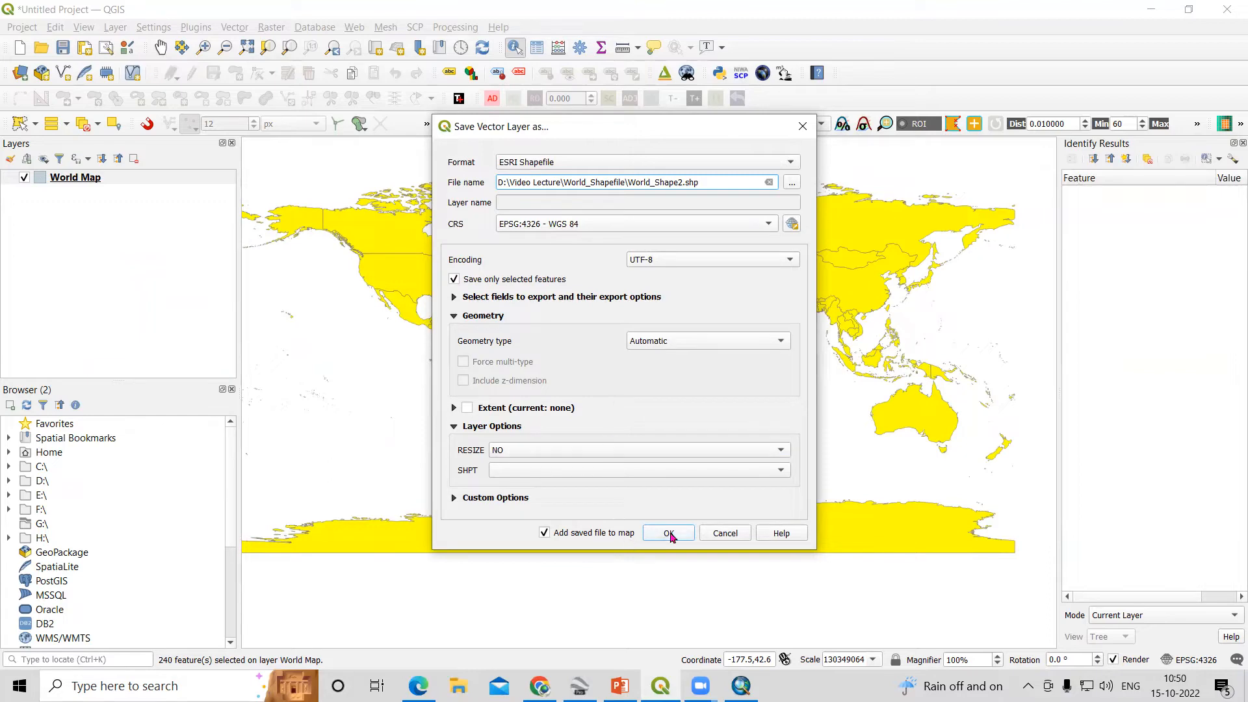
click(668, 533)
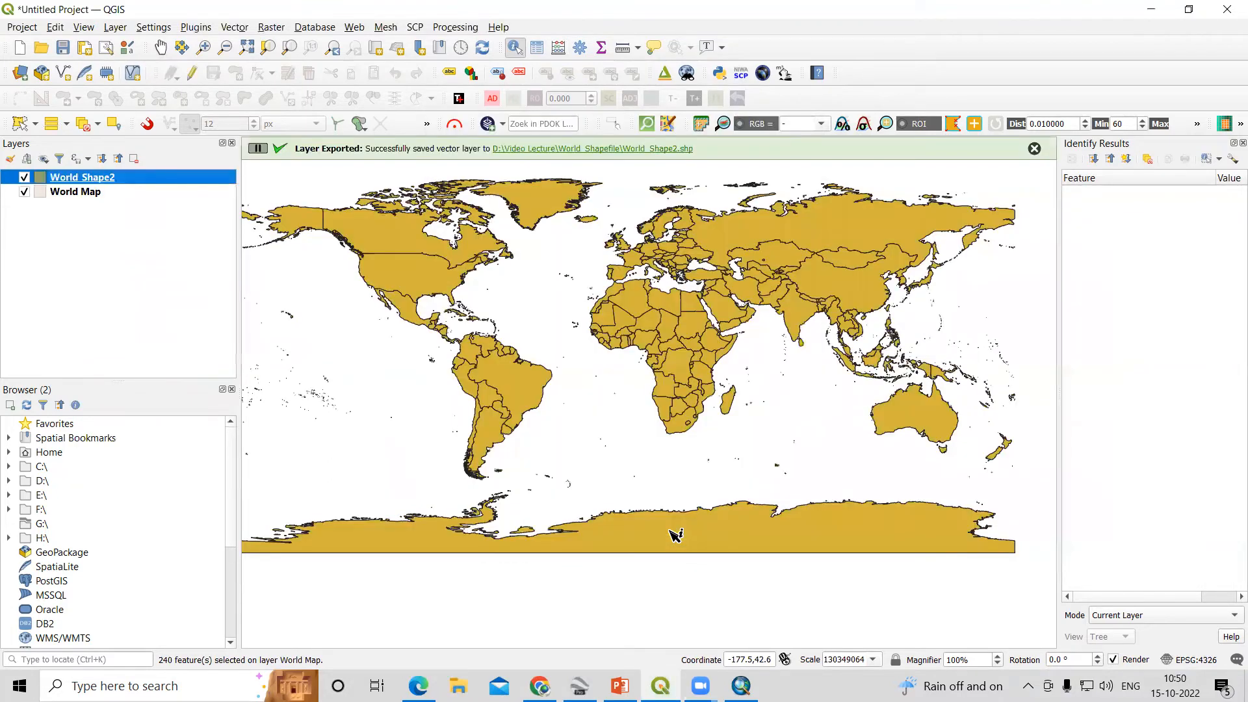
Hide the original World Map layer and dismiss the Layer Exported message
click(24, 192)
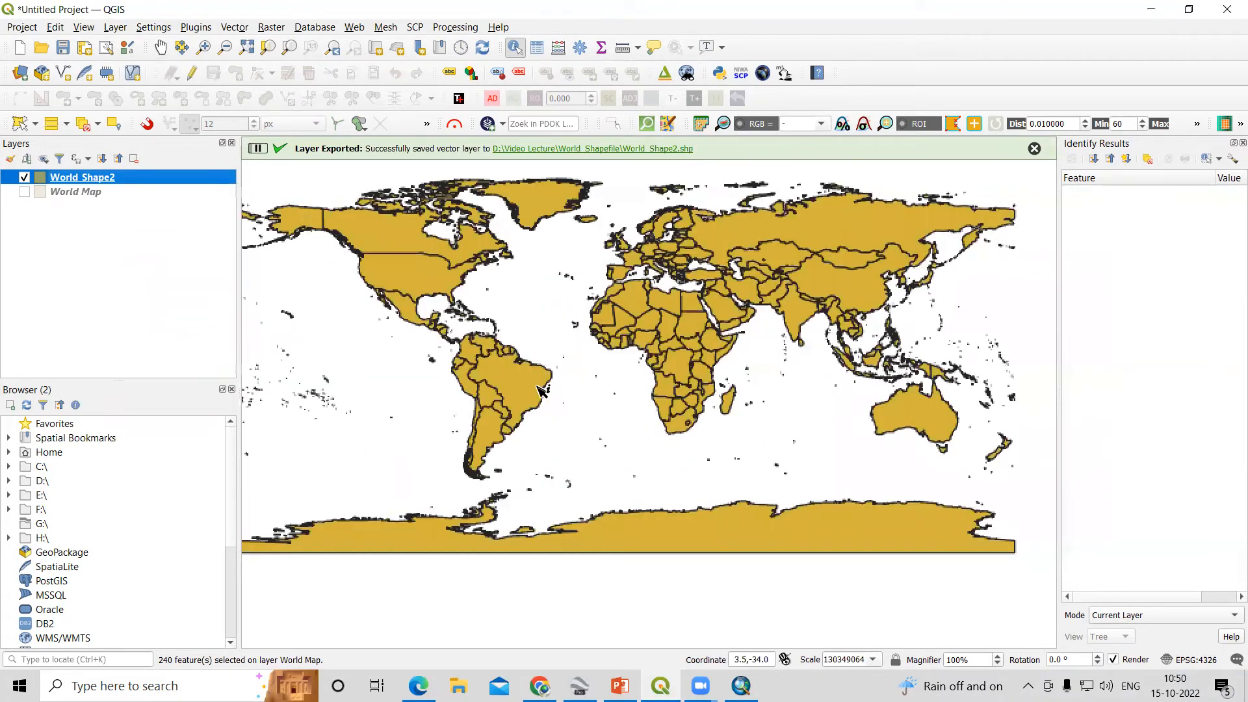
click(1033, 148)
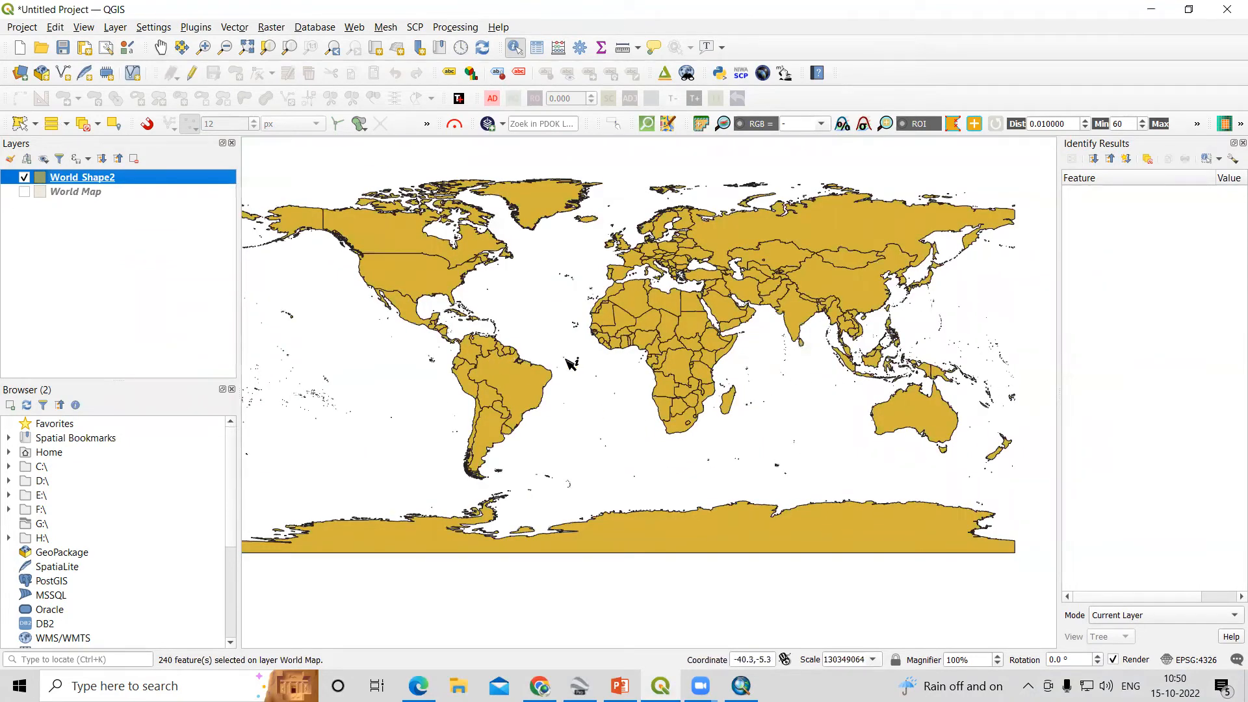
mouse_move(825, 222)
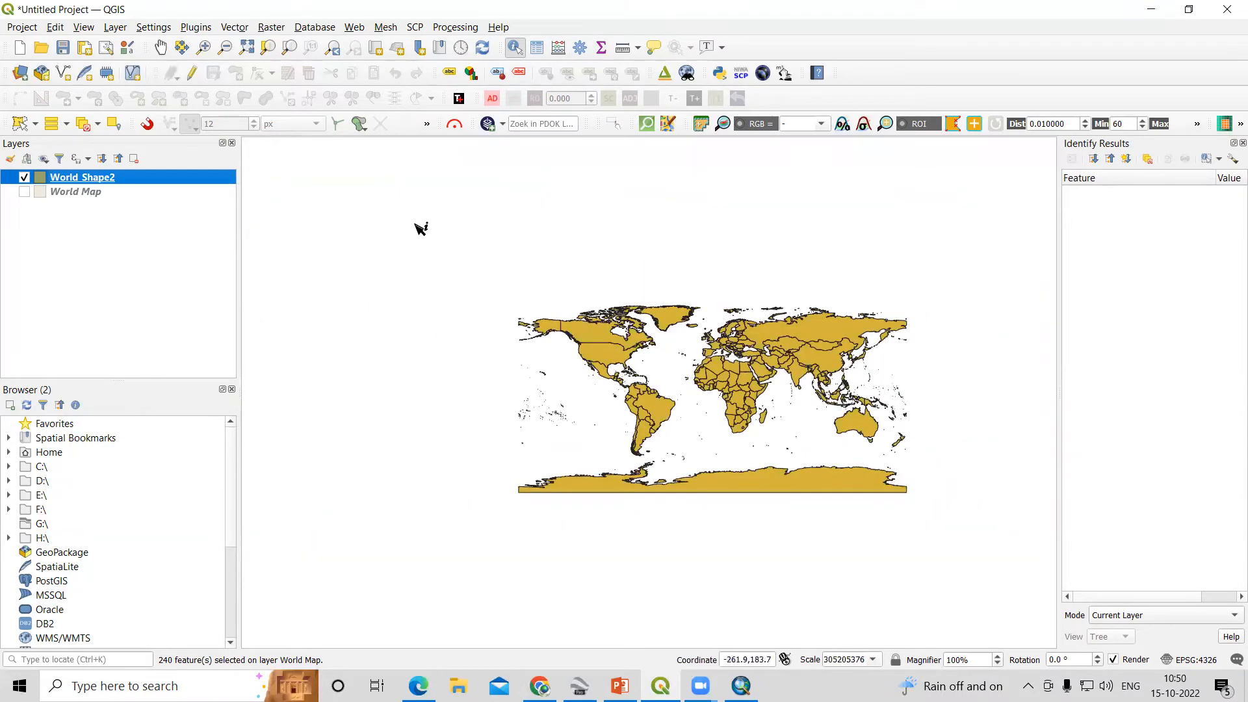
mouse_move(727, 659)
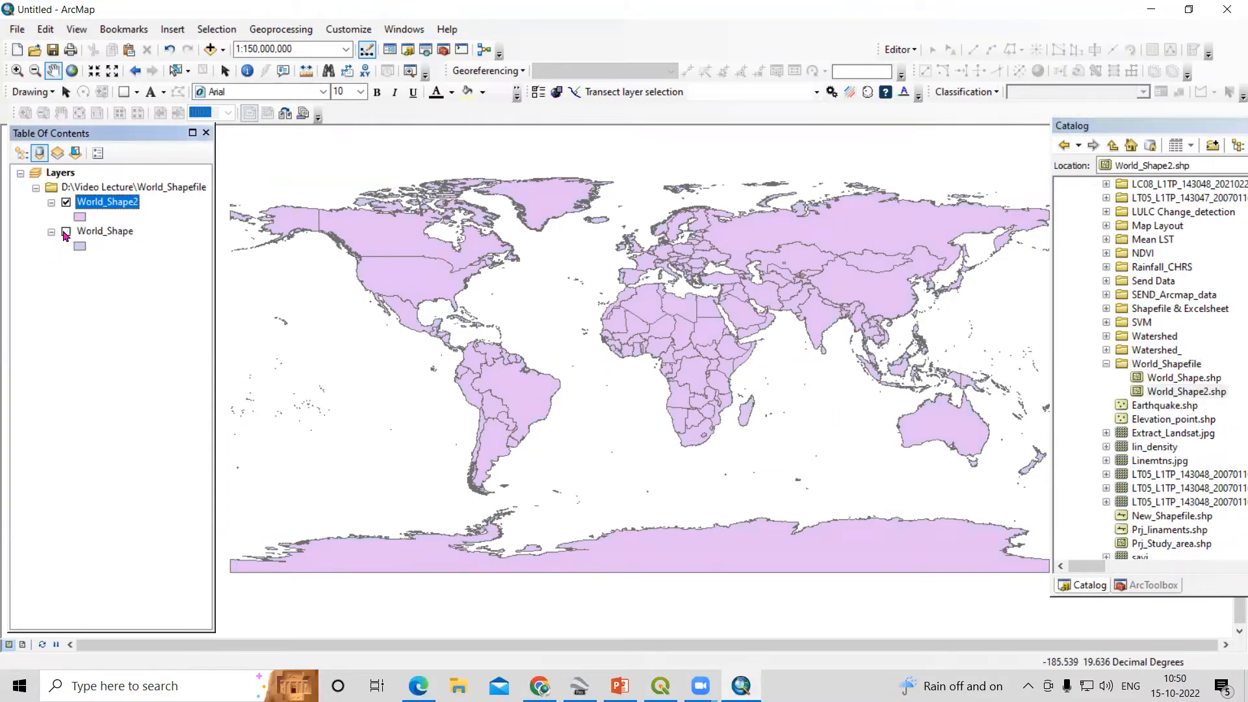
right_click(108, 201)
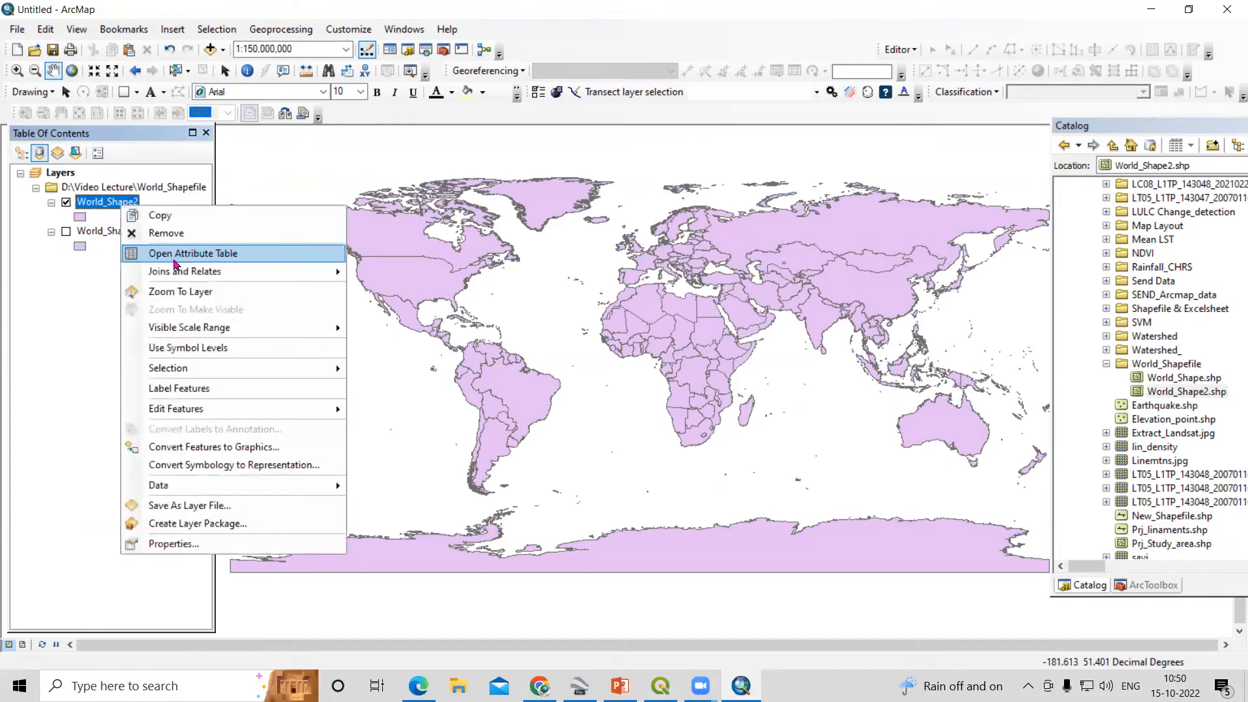
click(193, 253)
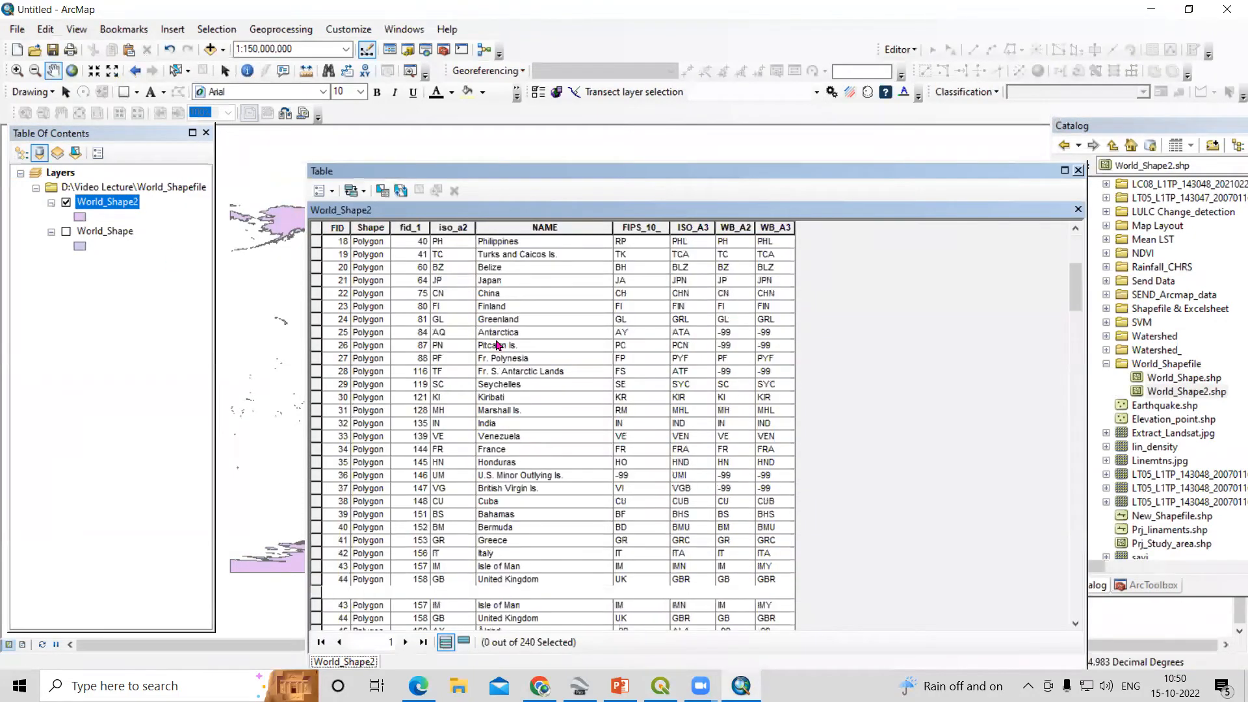
scroll(down, 3)
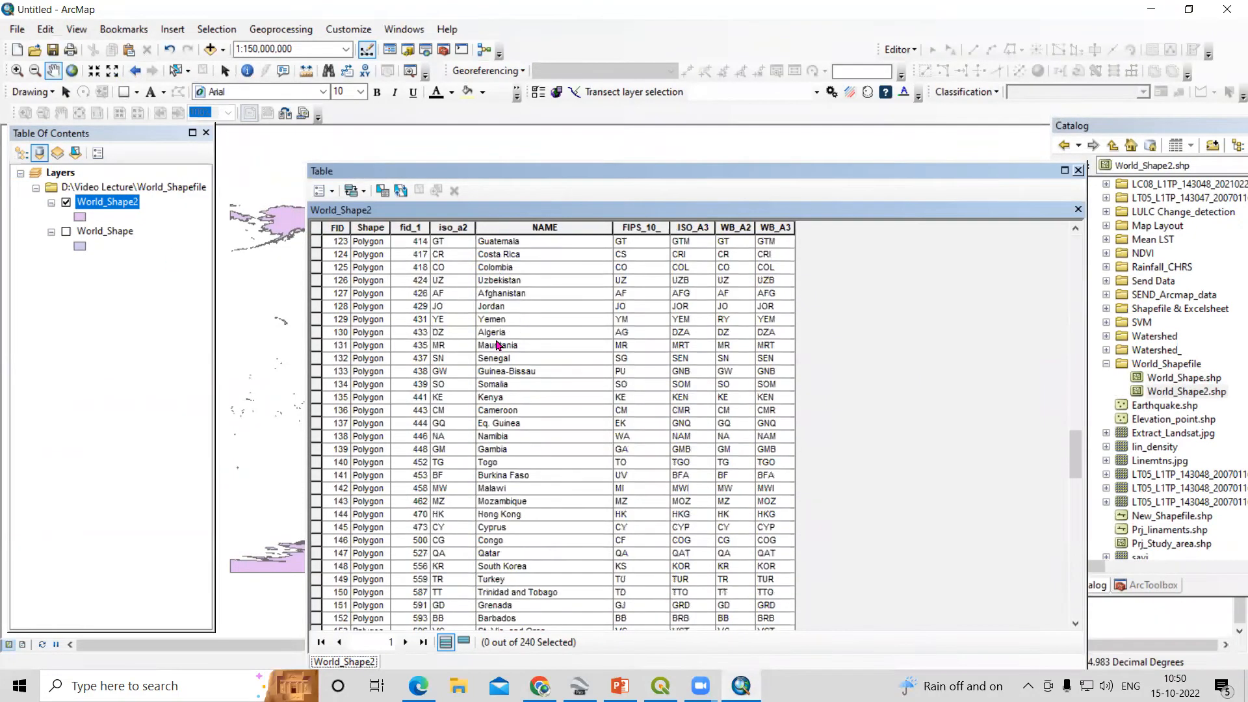
scroll(down, 3)
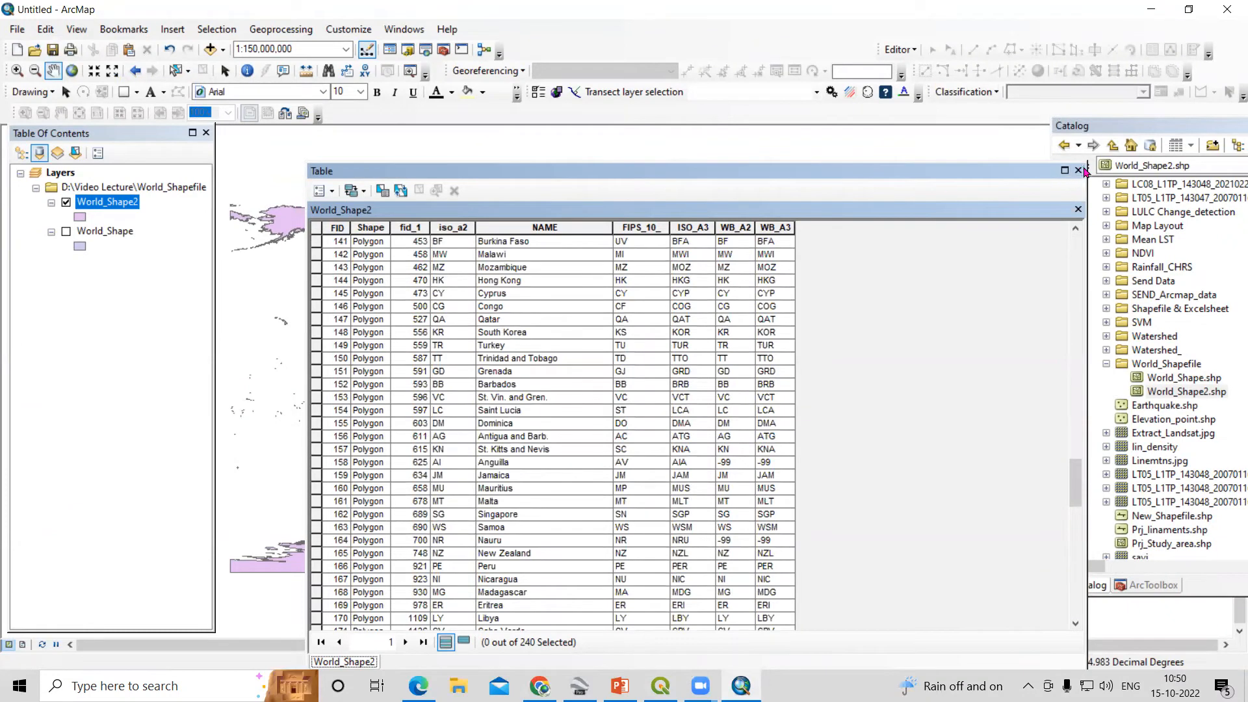
click(1077, 170)
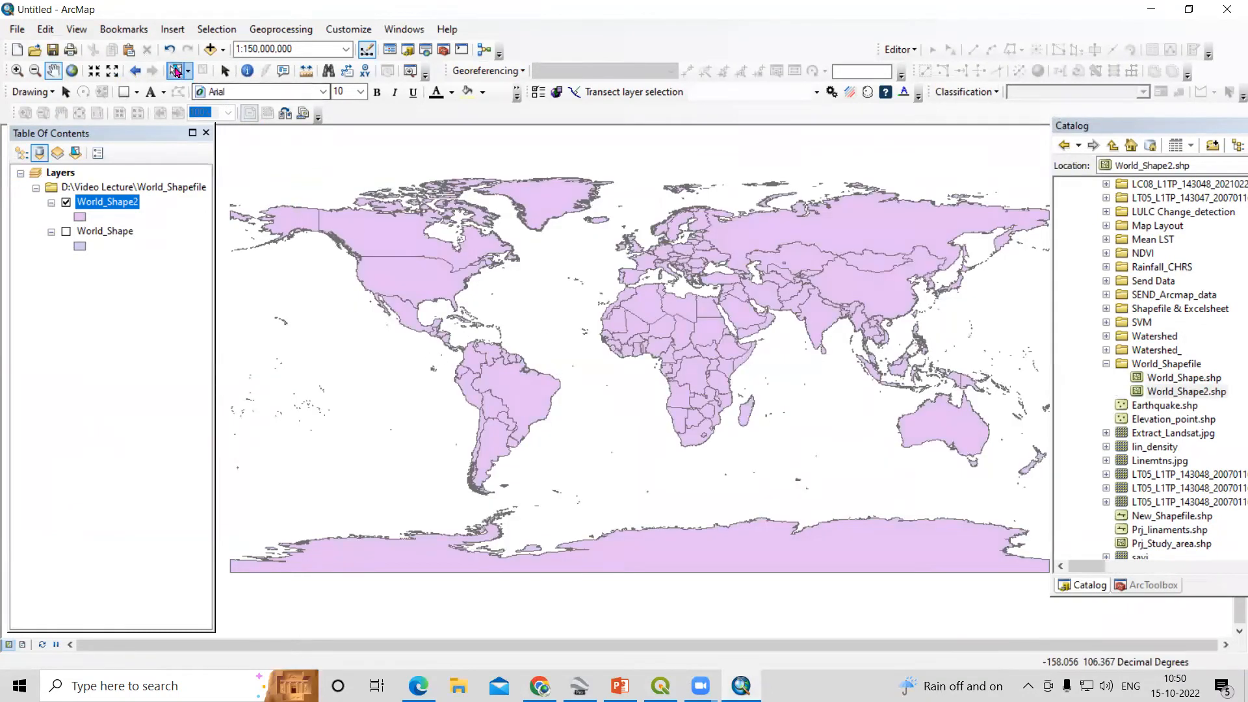
Select the United States on World_Shape2 and export it as Export_Output_2, adding it to the map
click(405, 270)
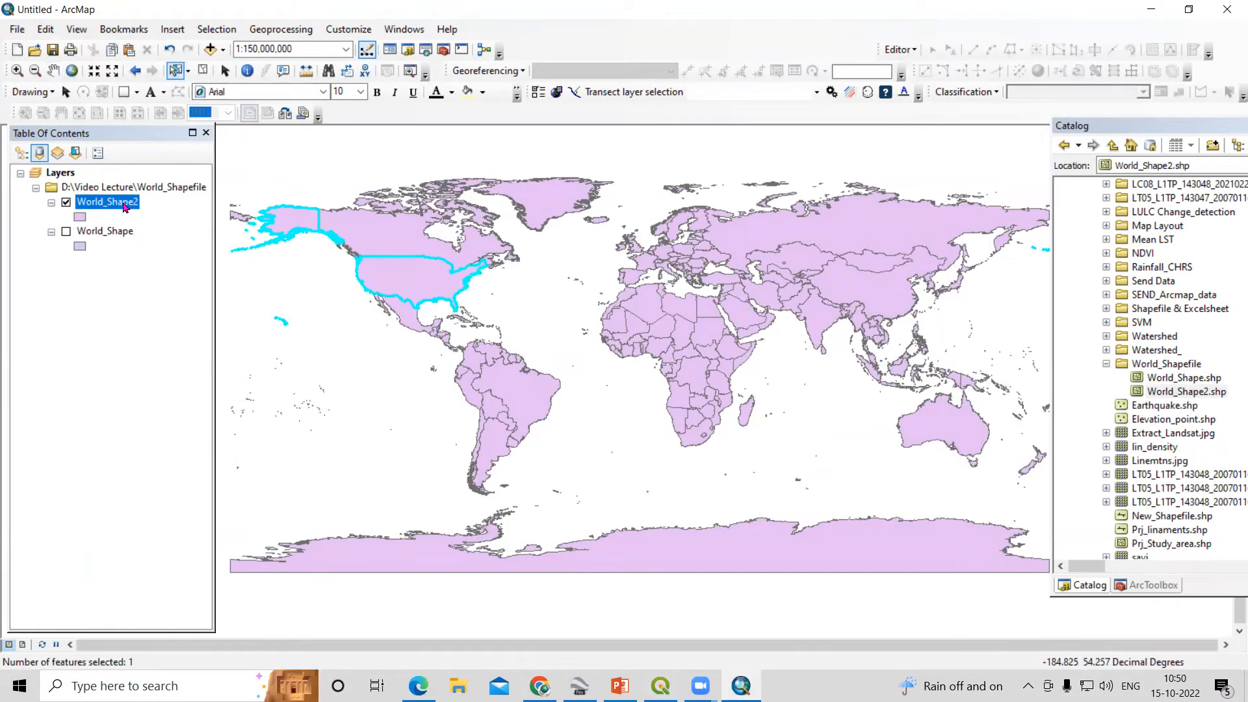
right_click(107, 202)
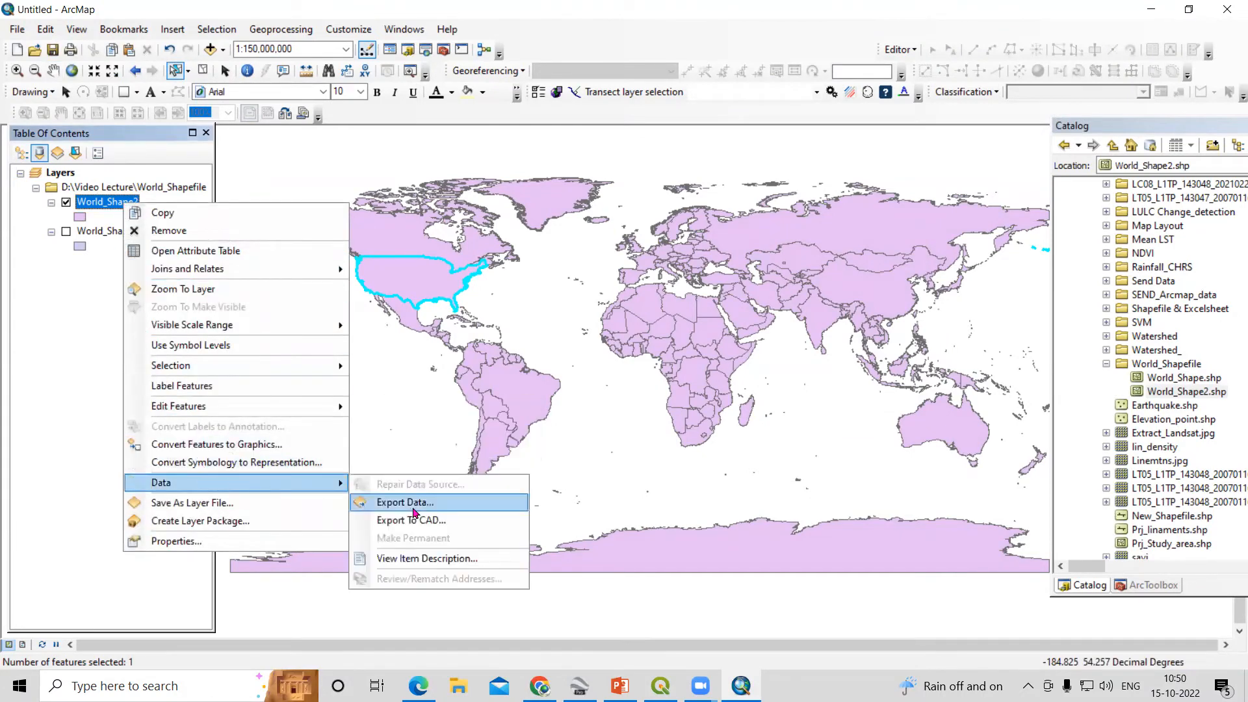
click(404, 502)
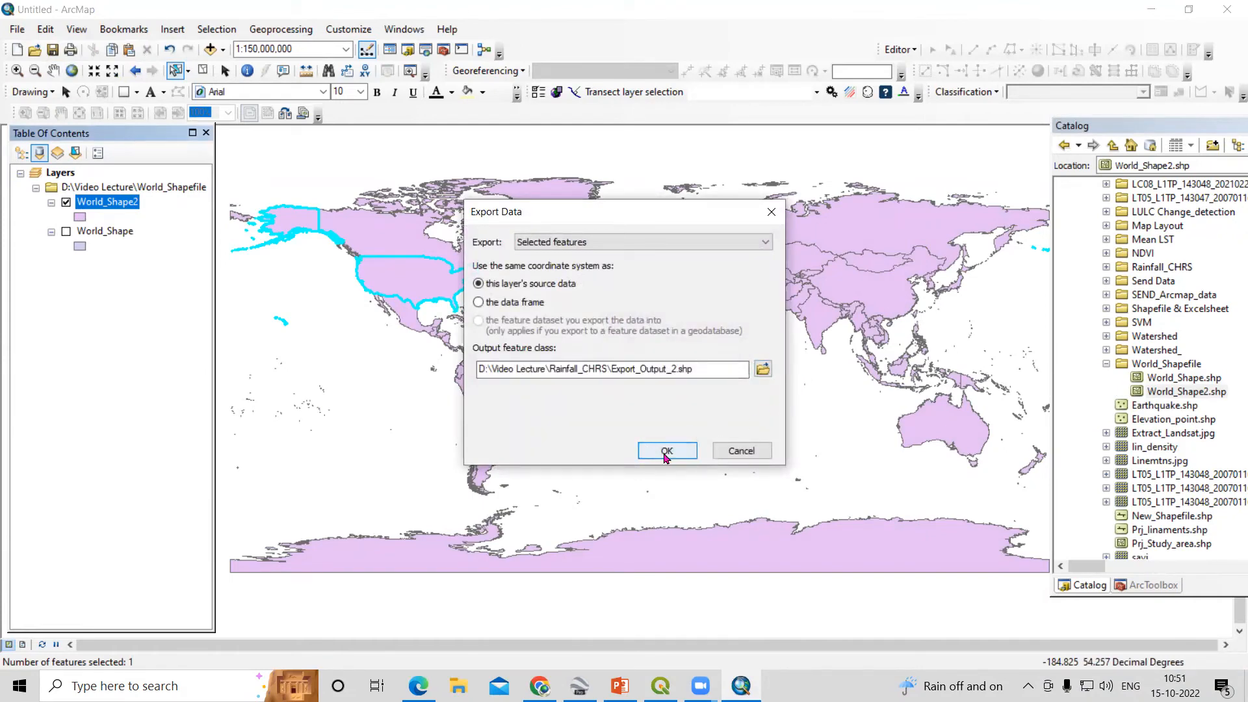
click(667, 451)
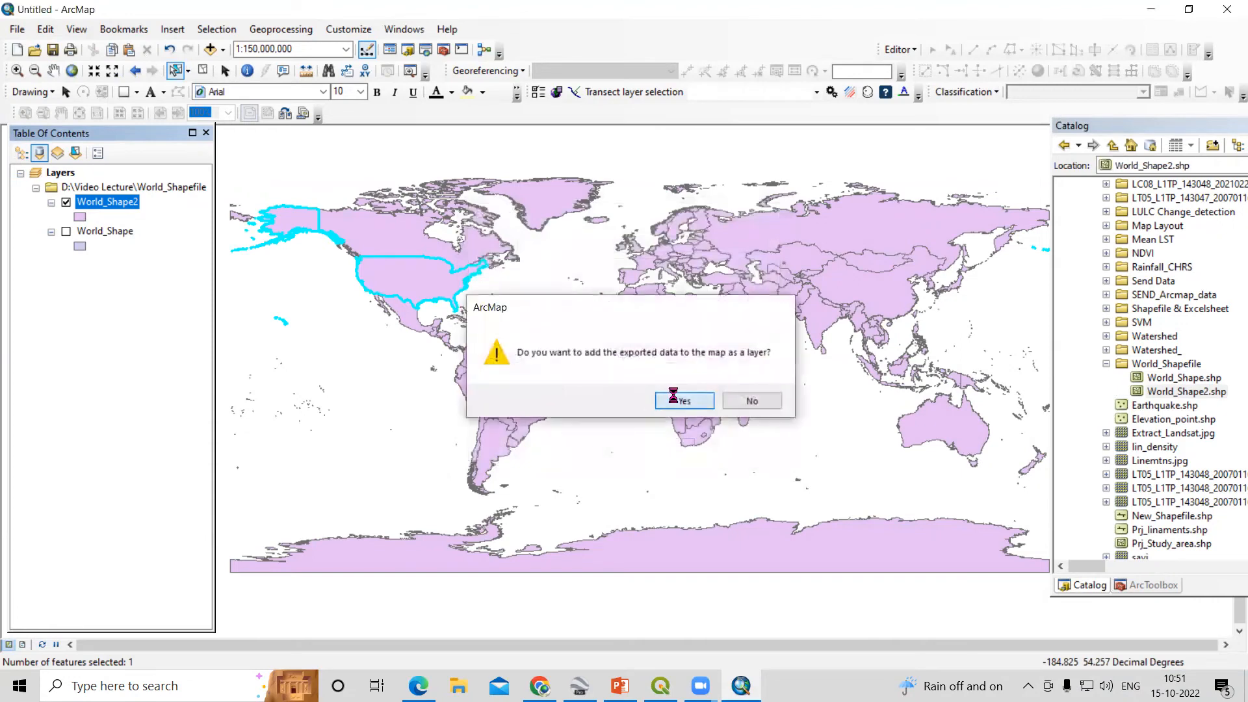
click(683, 401)
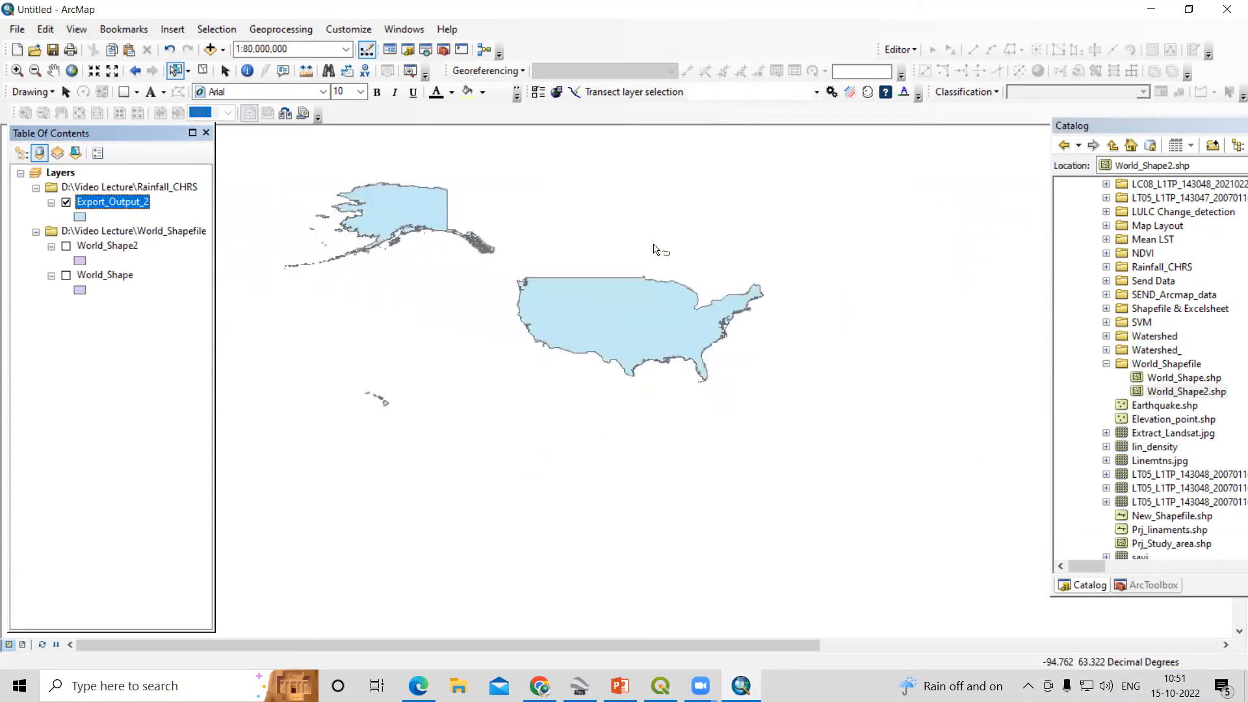
mouse_move(435, 255)
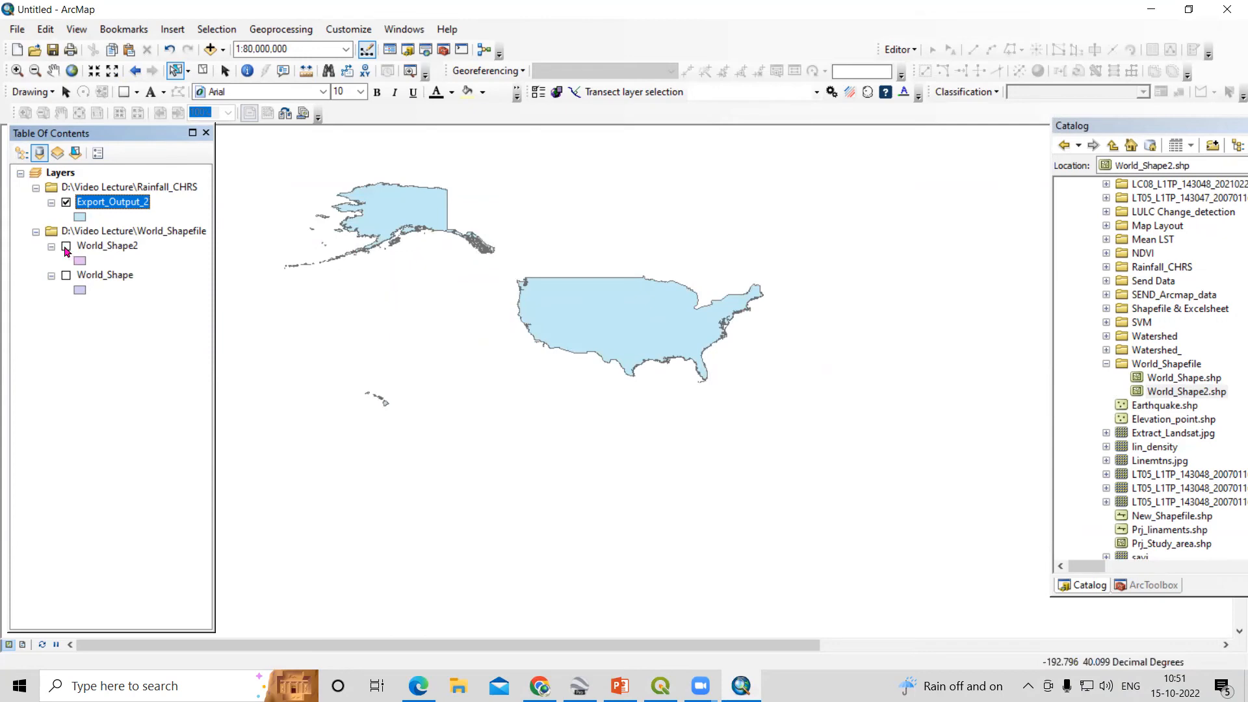
Turn the World_Shape2 layer back on beneath Export_Output_2
click(67, 245)
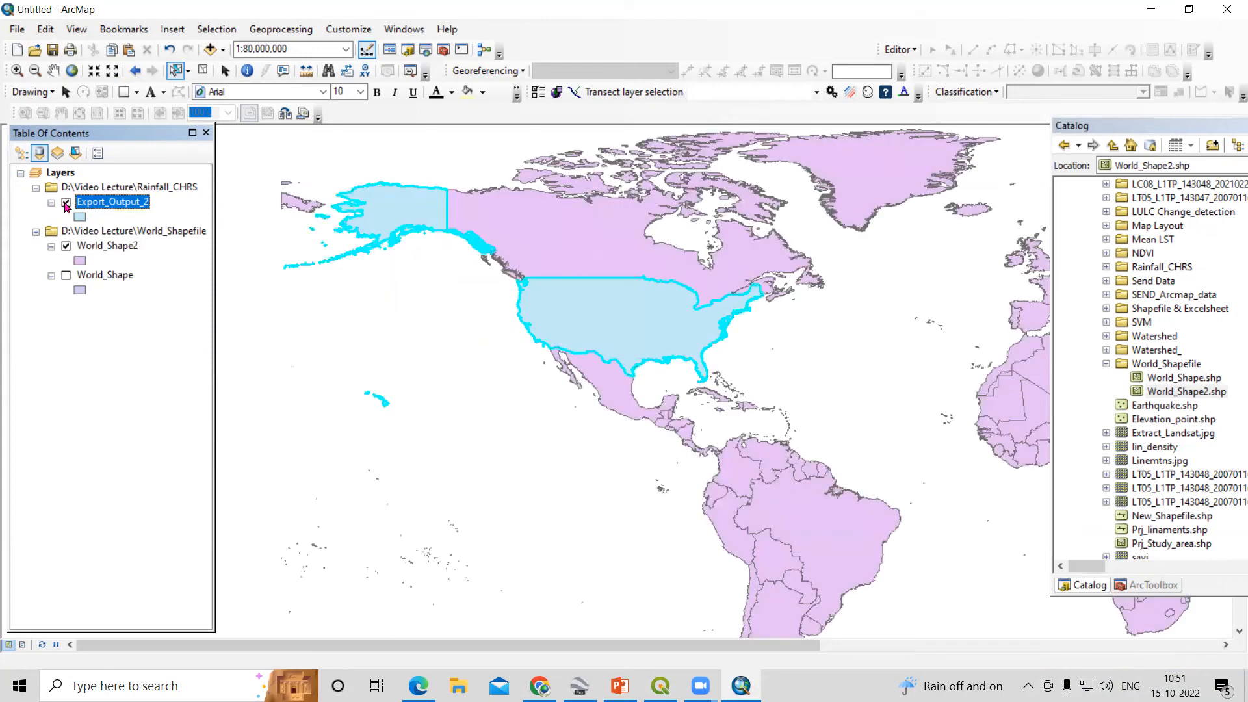